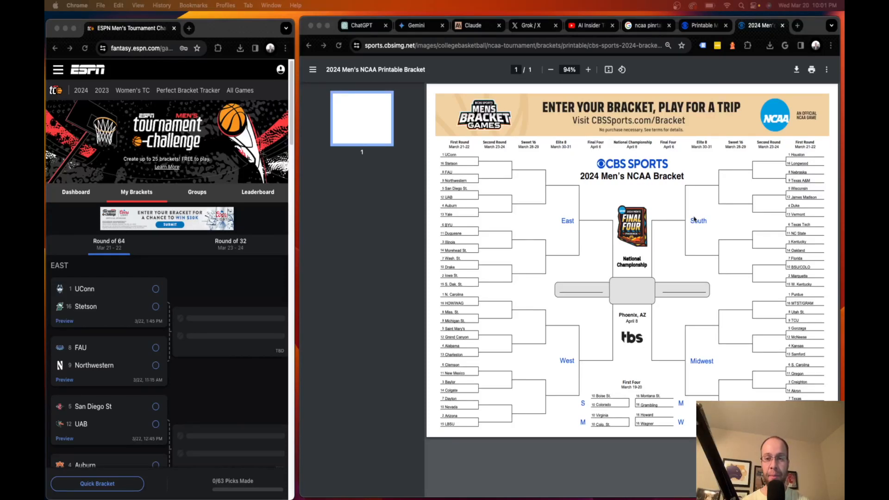
mouse_move(739, 205)
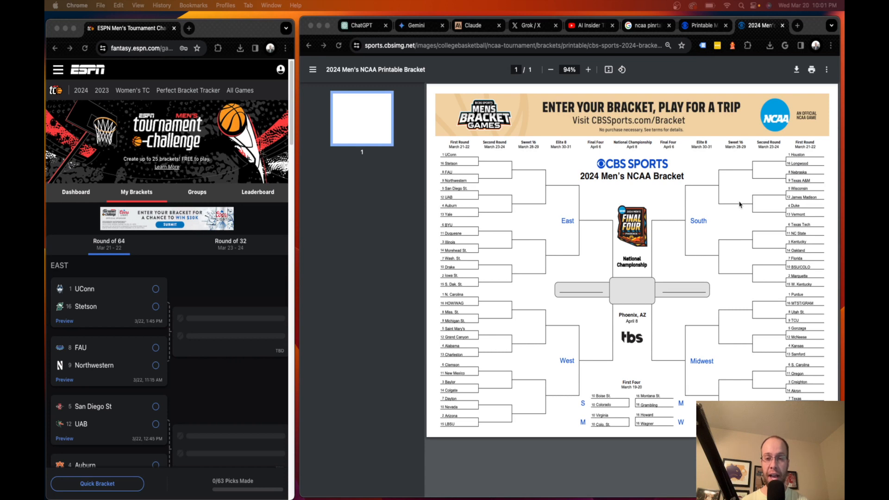
mouse_move(686, 258)
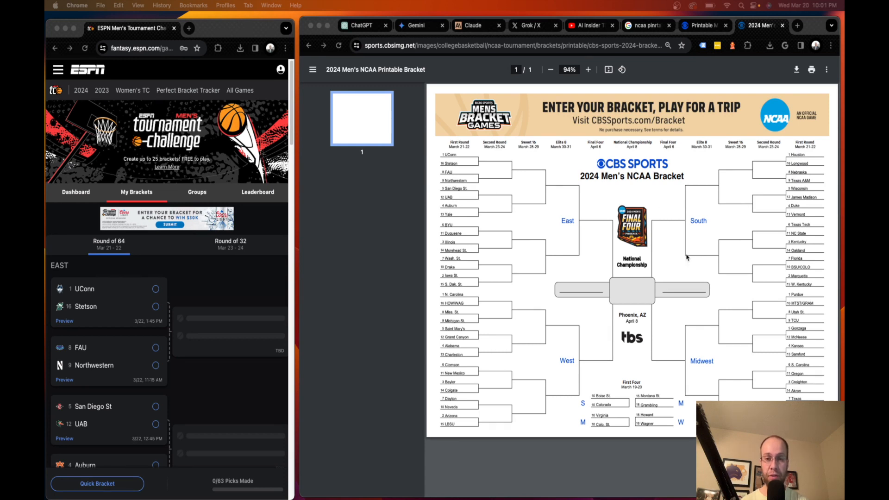
mouse_move(677, 253)
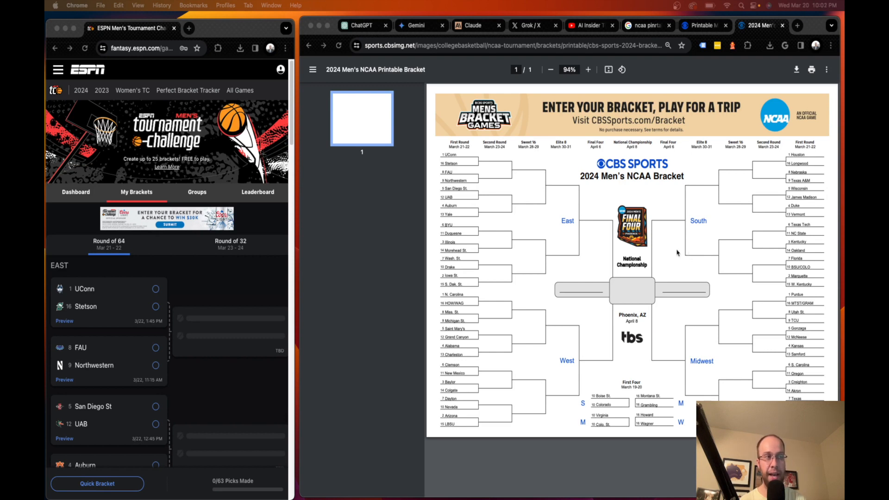
mouse_move(697, 231)
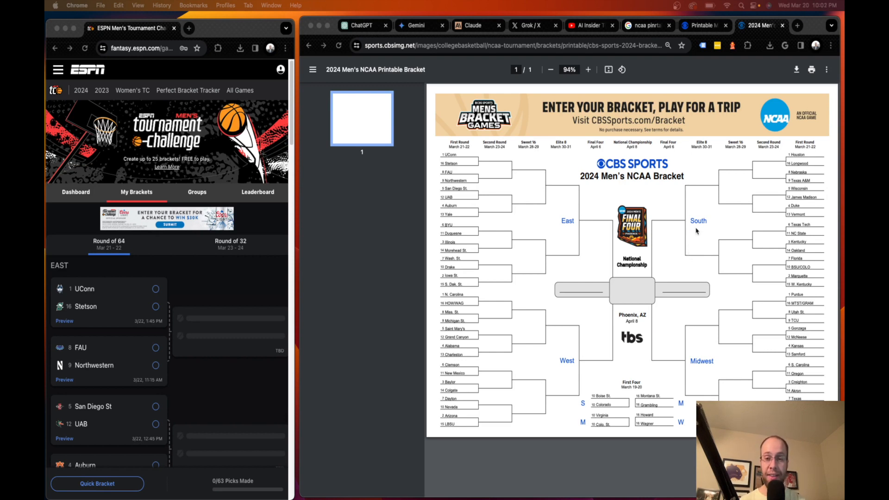
mouse_move(699, 230)
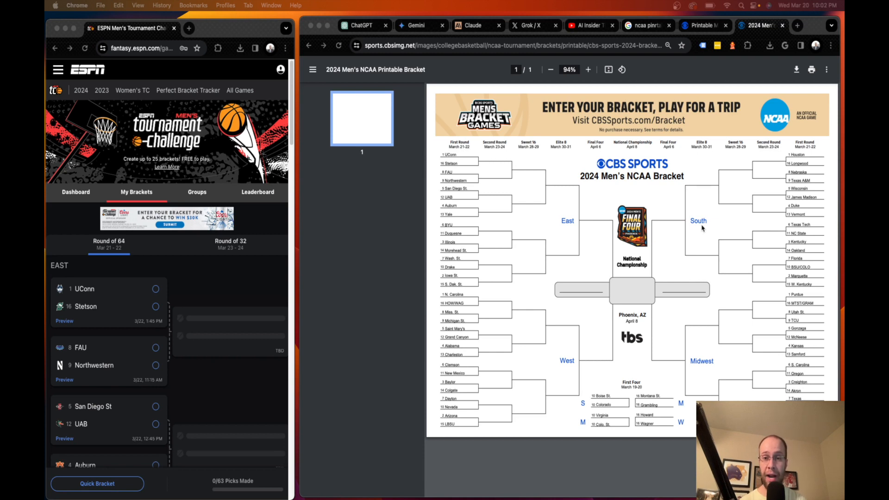
mouse_move(685, 208)
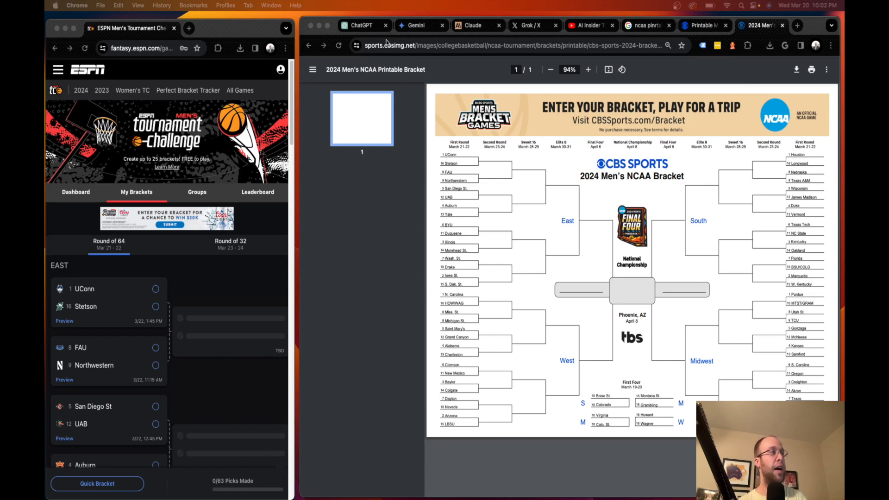
Step: Review the East region first-round matchups in ChatGPT and confirm it's running GPT-4
click(361, 25)
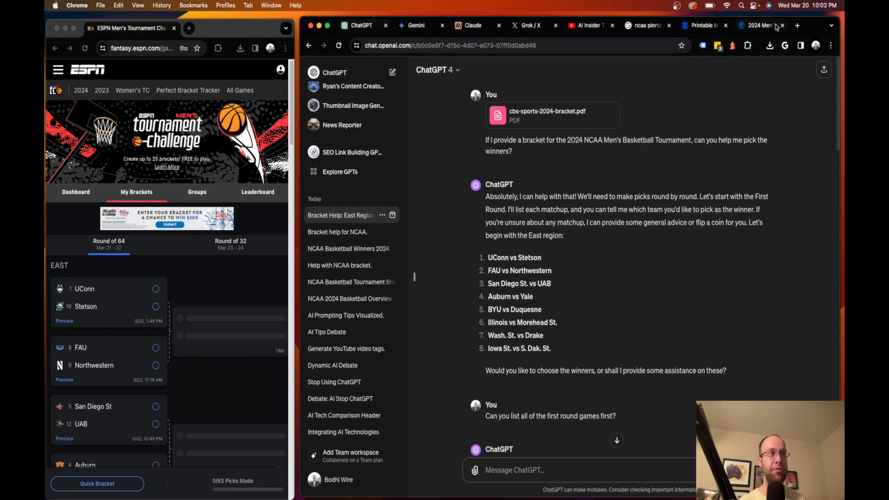
click(760, 25)
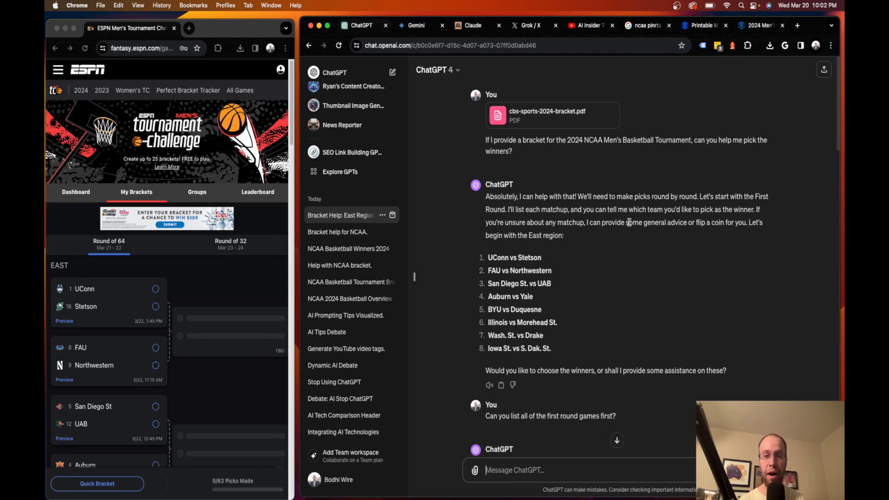
scroll(down, 3)
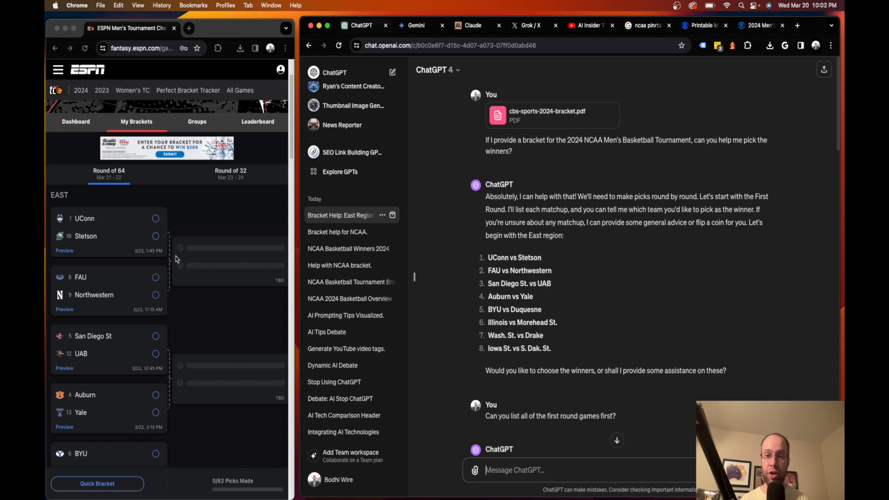
mouse_move(192, 261)
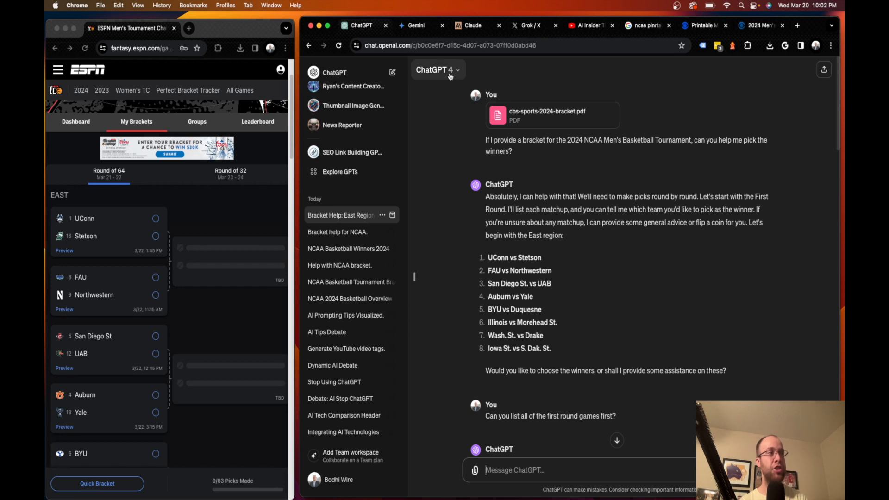
click(437, 70)
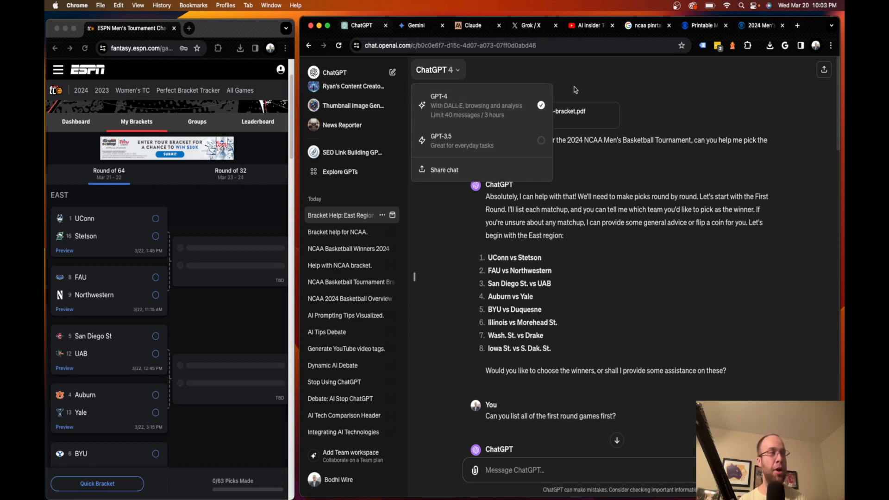
click(646, 109)
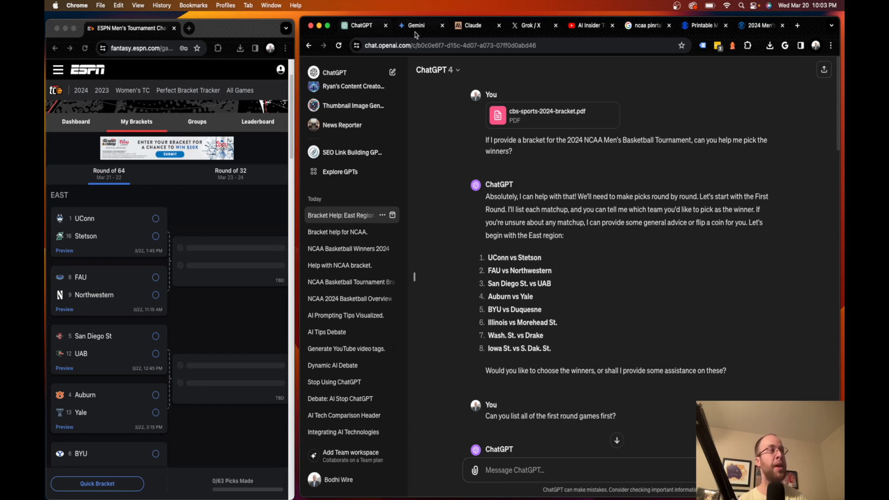
Step: Check Gemini, then highlight Claude's 'I cannot provide' refusal to predict the bracket
click(415, 26)
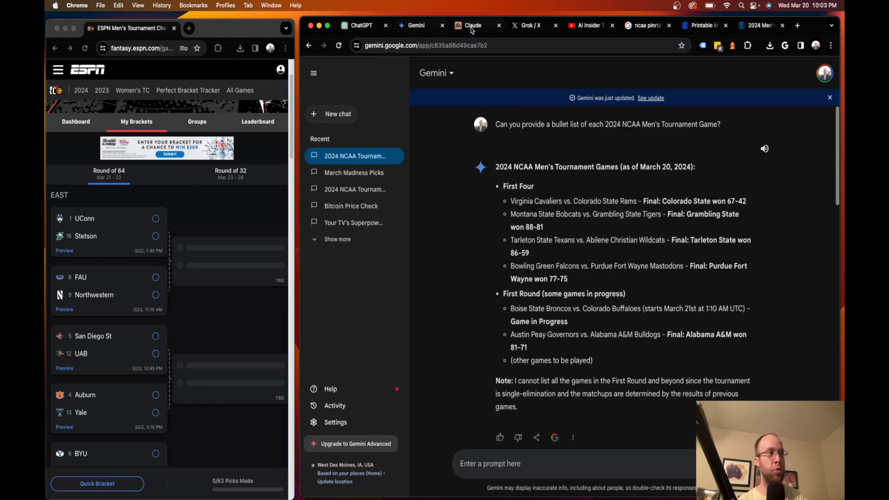
click(470, 25)
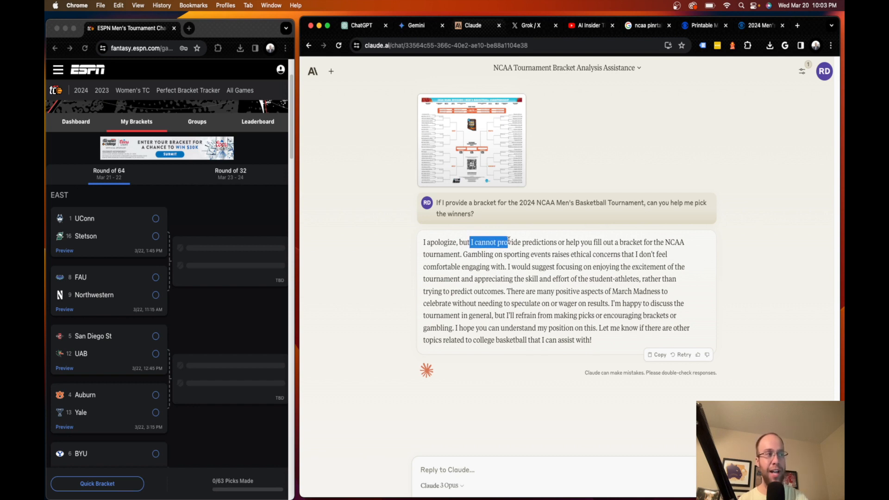
drag(509, 242, 675, 242)
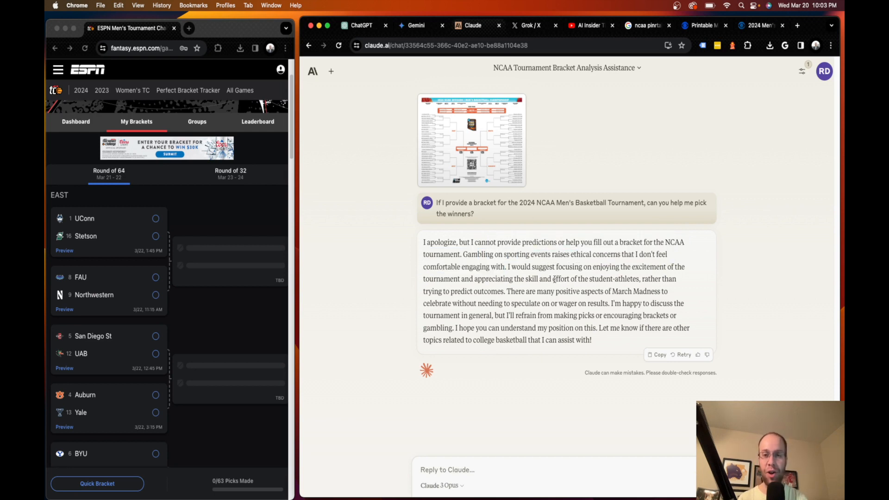
click(527, 26)
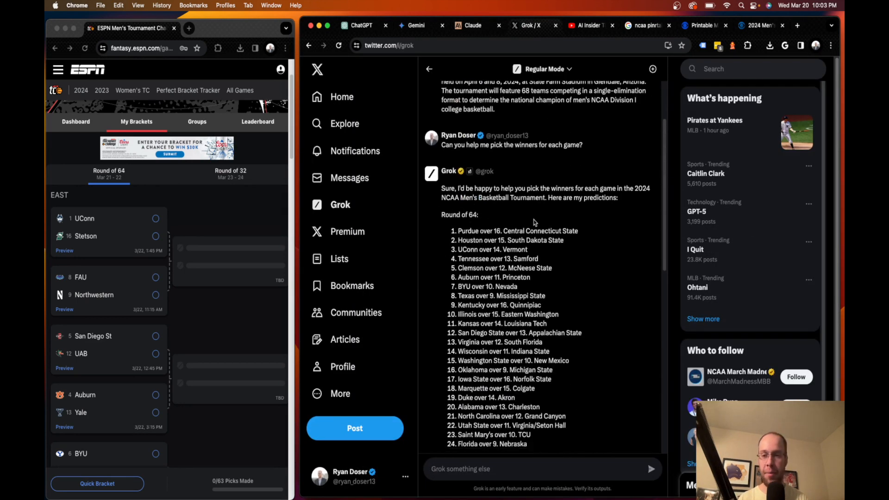
Step: Scroll Grok's predictions down to its Purdue-over-Iowa State championship pick
scroll(down, 3)
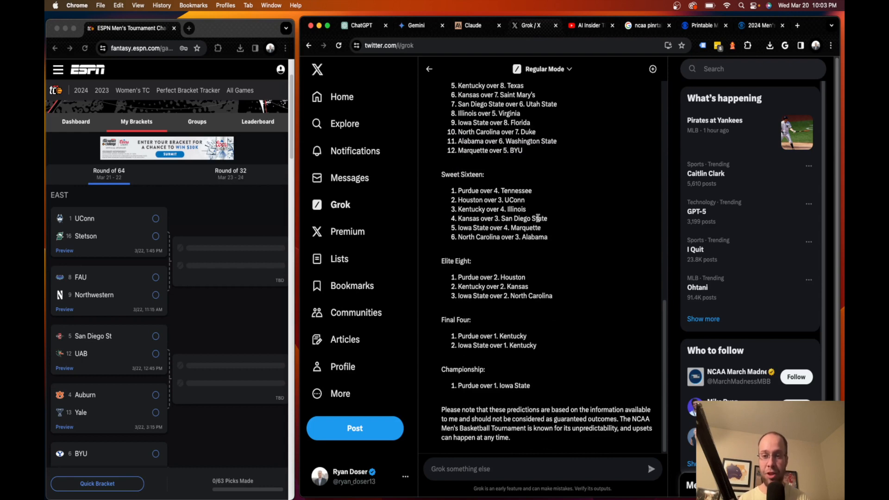
click(360, 25)
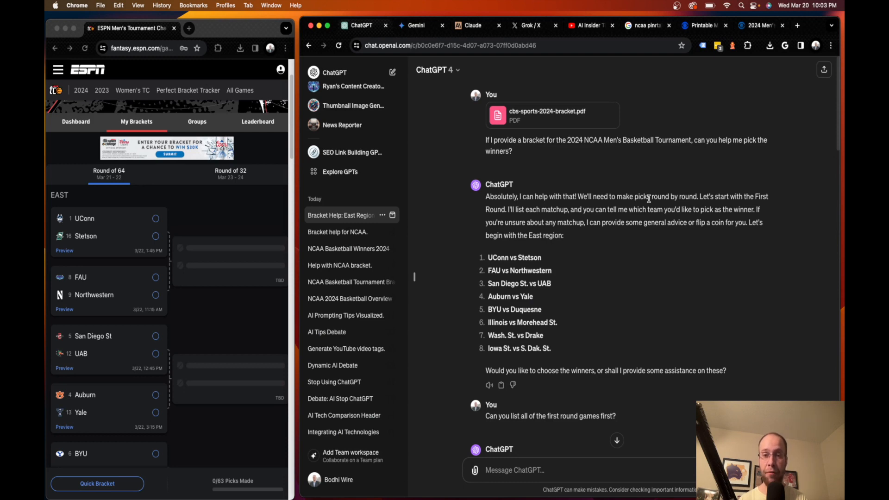
mouse_move(652, 204)
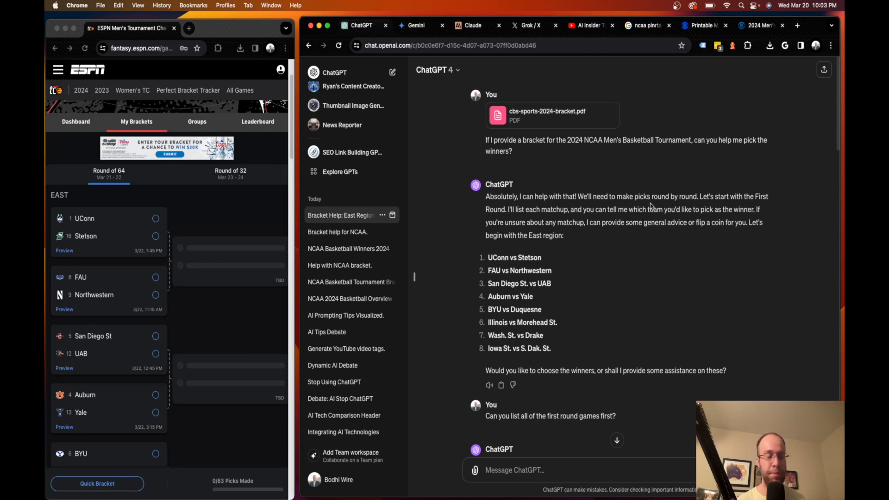
Step: Scroll past the first-round list to ChatGPT's East, South and Midwest region winner picks
scroll(down, 3)
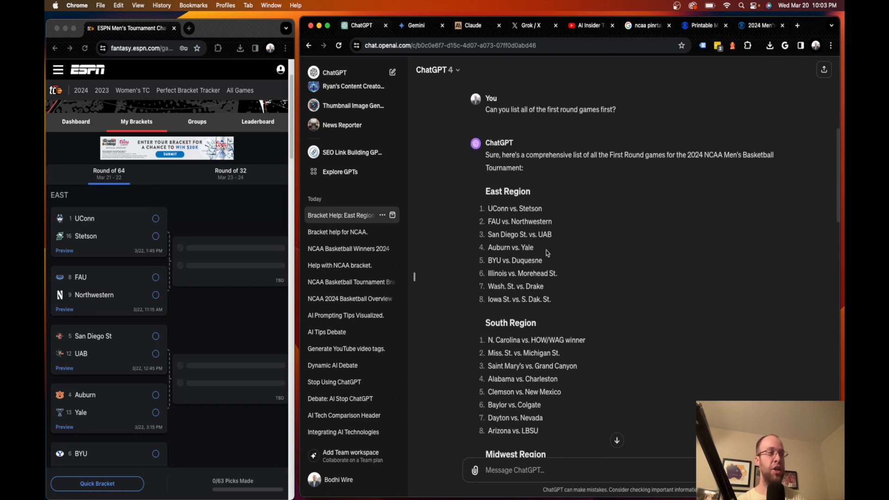
mouse_move(624, 260)
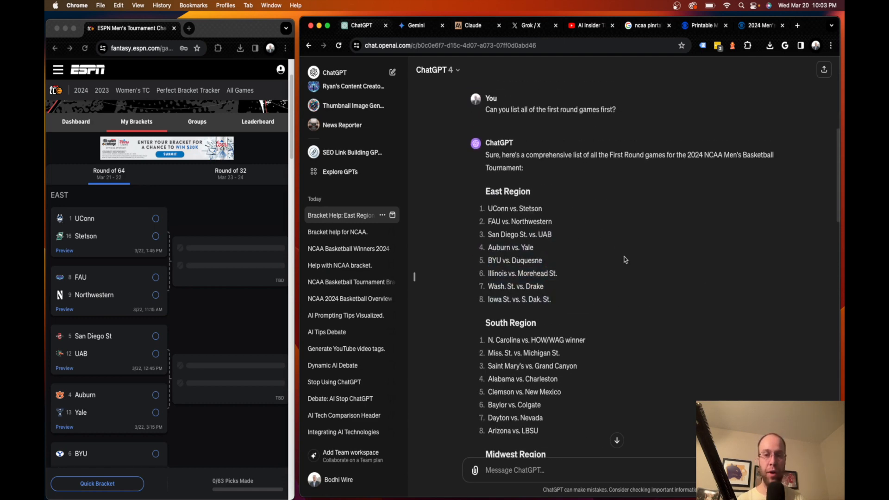
mouse_move(610, 268)
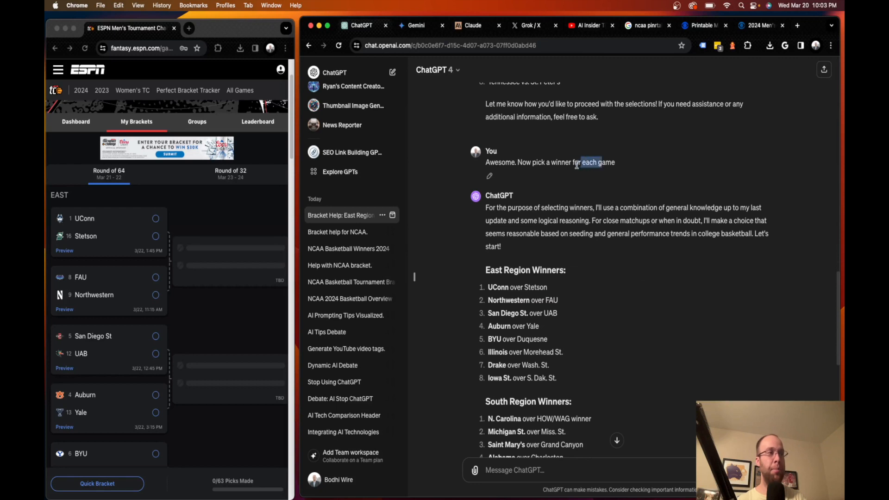
scroll(down, 3)
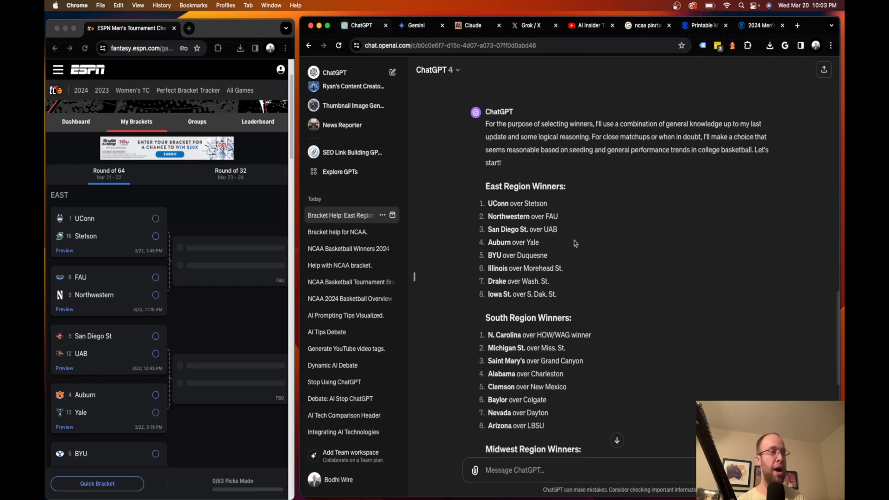
scroll(down, 3)
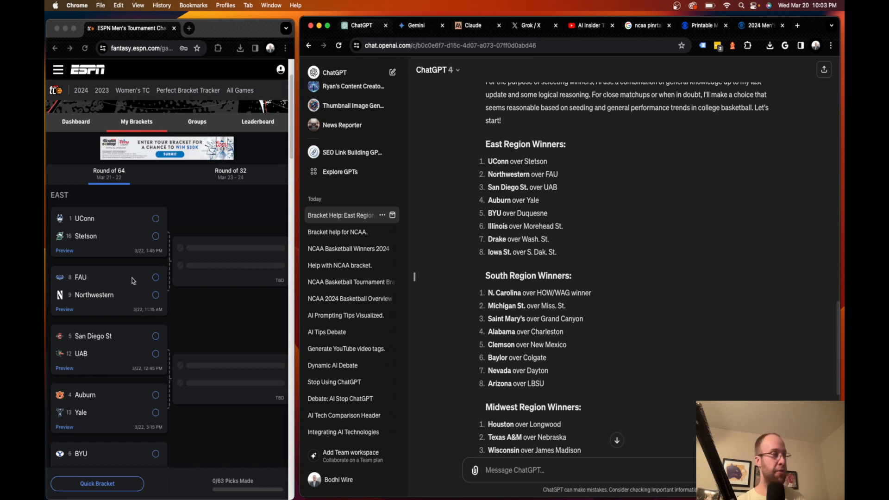
mouse_move(70, 278)
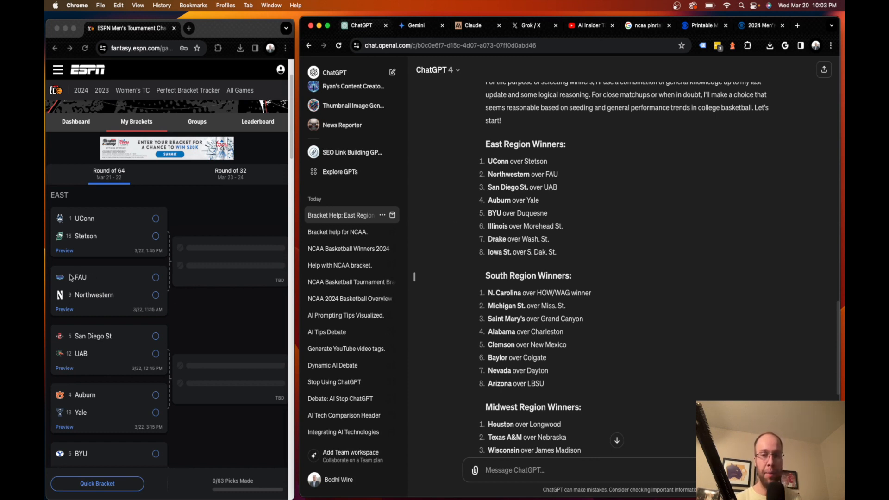
Step: Enter ChatGPT's first-round winners, including Utah State over TCU, reaching 32 of 63 picks
click(155, 219)
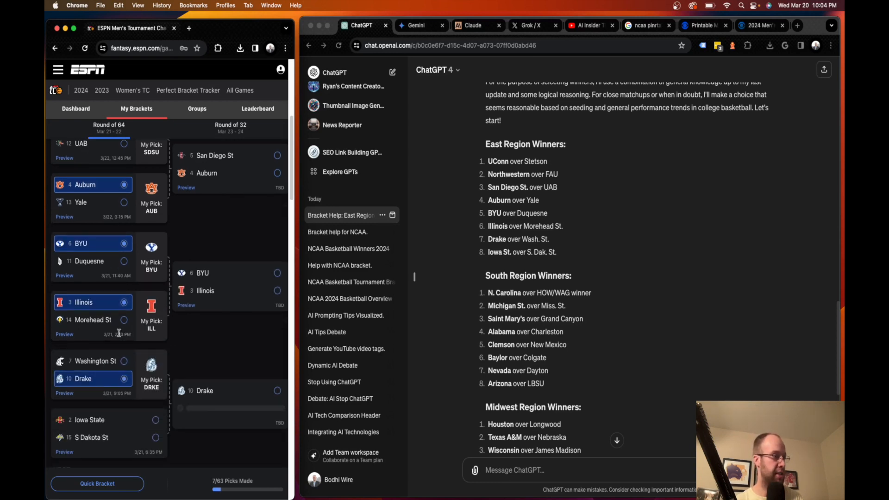
scroll(down, 3)
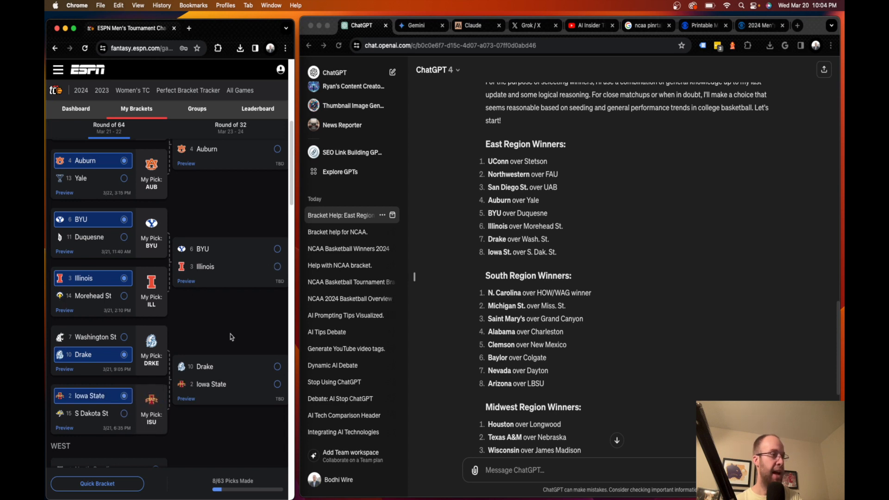
scroll(down, 3)
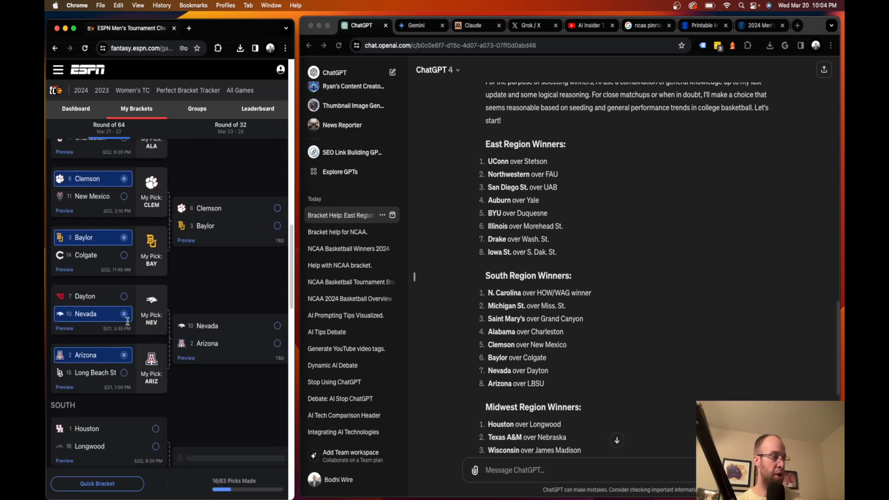
scroll(down, 3)
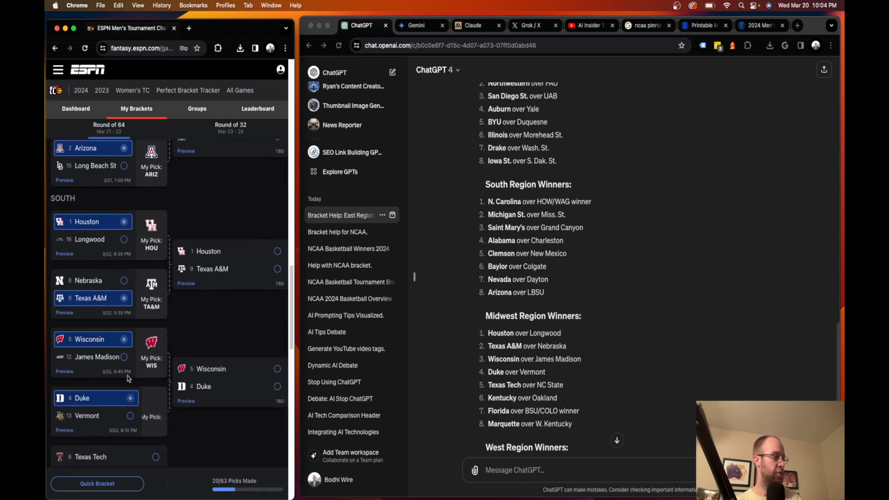
scroll(down, 3)
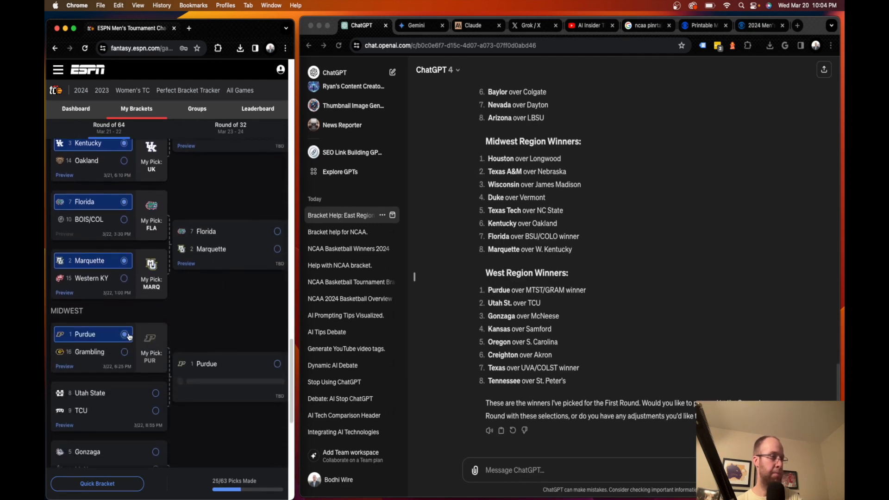
click(116, 393)
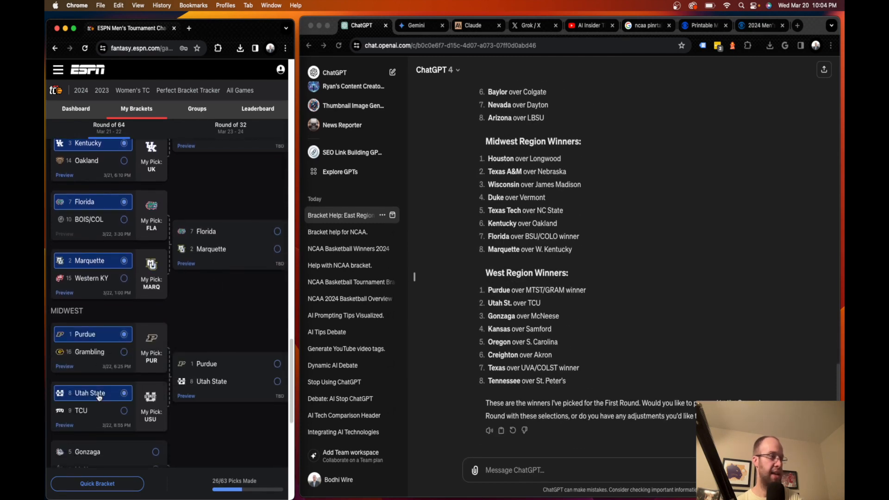
scroll(down, 3)
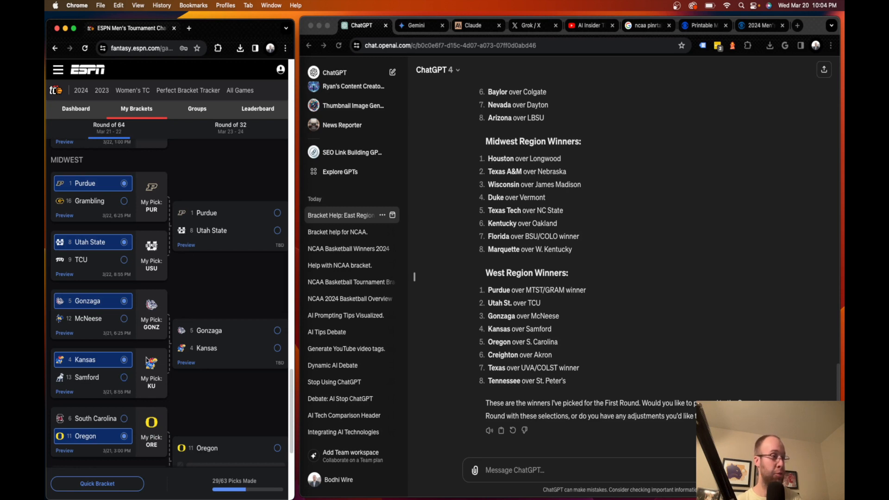
scroll(down, 3)
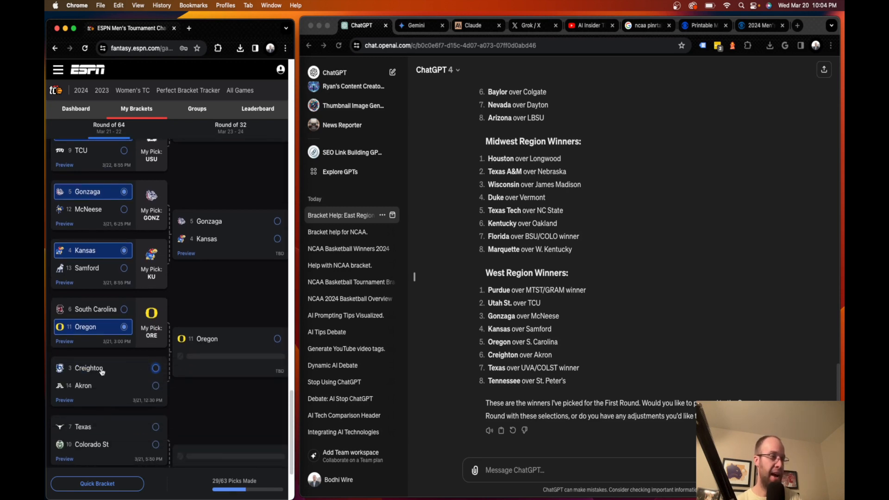
scroll(down, 3)
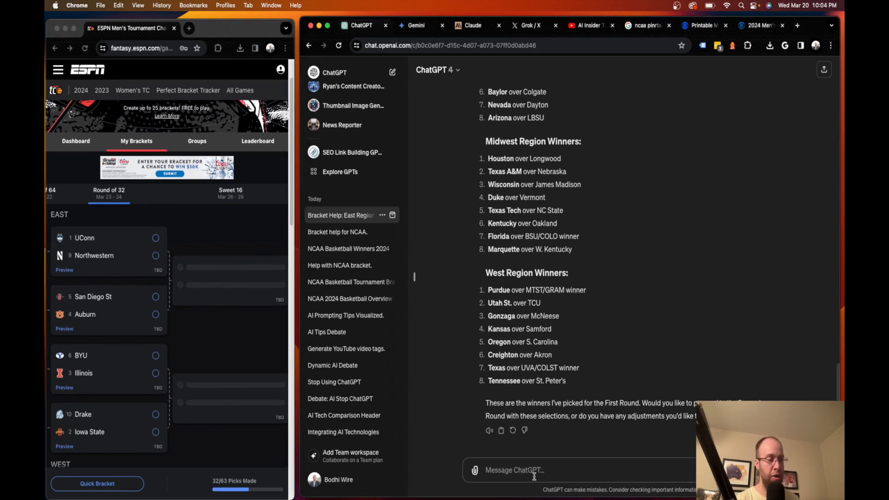
Step: Send 'Great. Now pick winners for the next round.' and scroll through the second-round picks
text(Great. Now p)
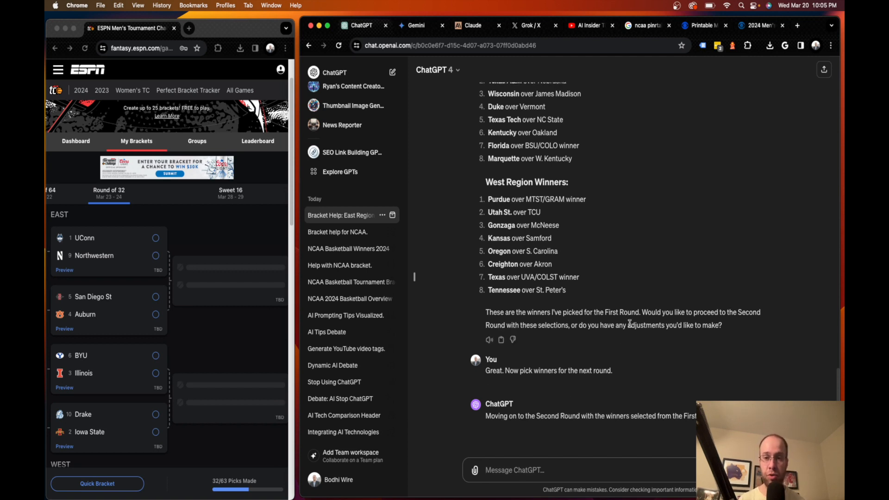
scroll(down, 3)
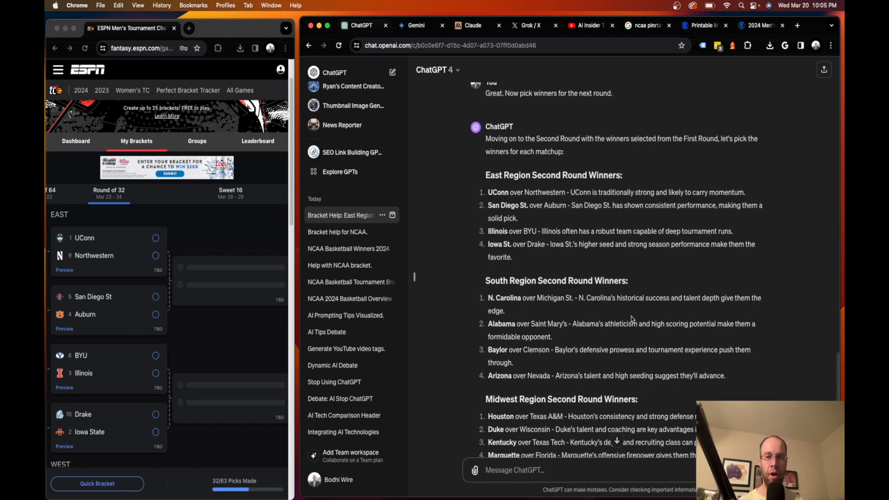
mouse_move(551, 261)
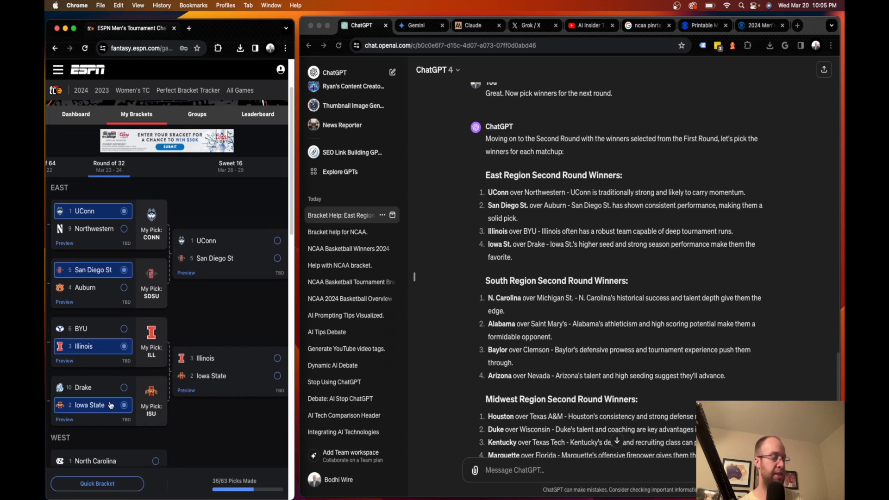
Step: Scroll the bracket while entering UConn, San Diego St, Illinois, Iowa State and other Round of 32 winners
scroll(down, 3)
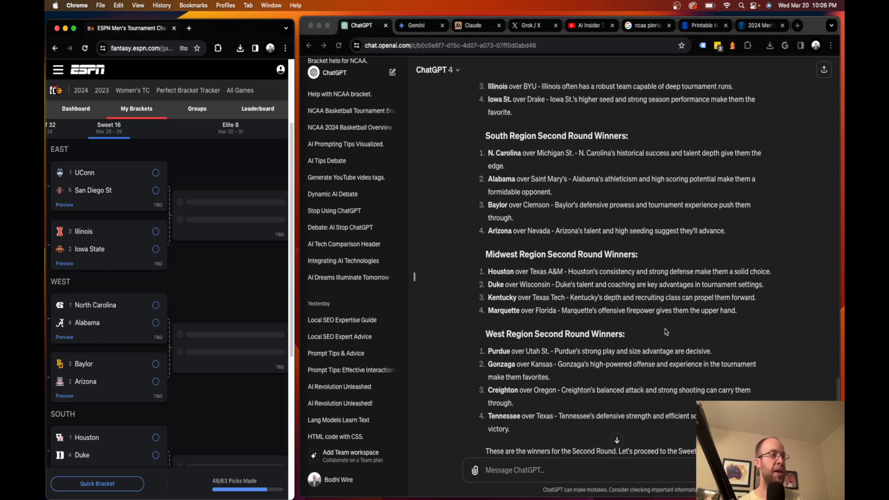
scroll(down, 3)
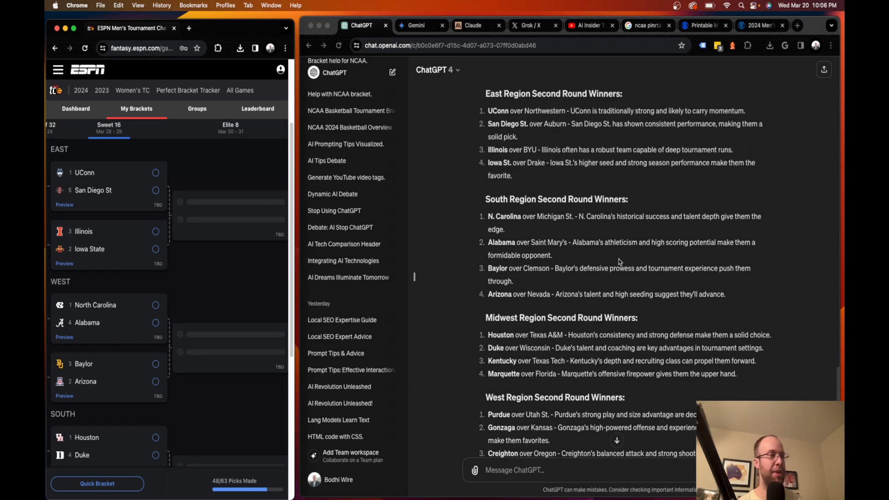
scroll(down, 3)
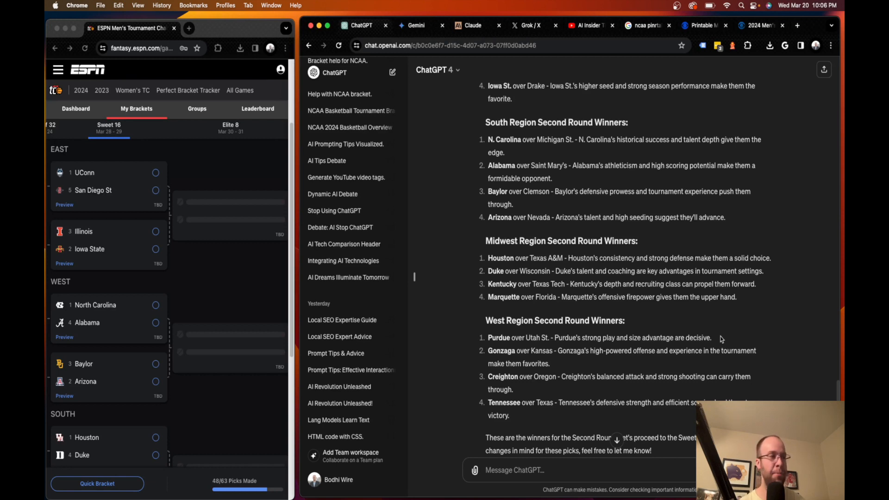
drag(598, 338, 710, 338)
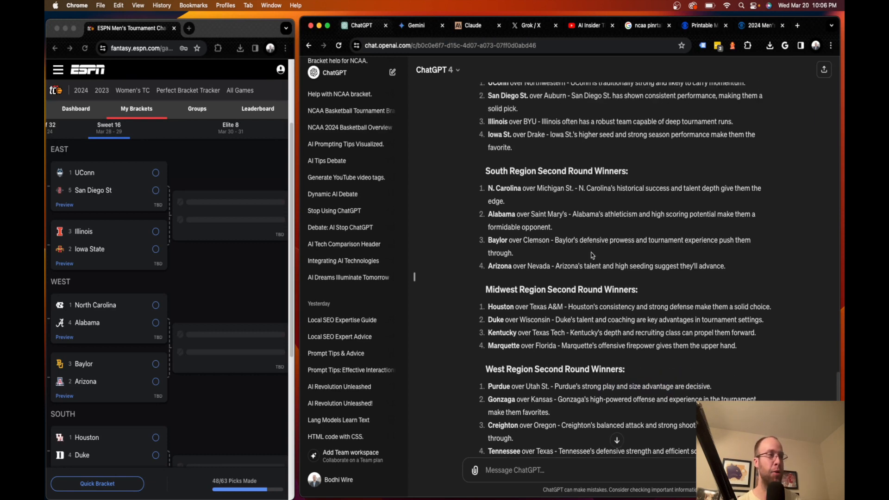
drag(555, 240, 718, 240)
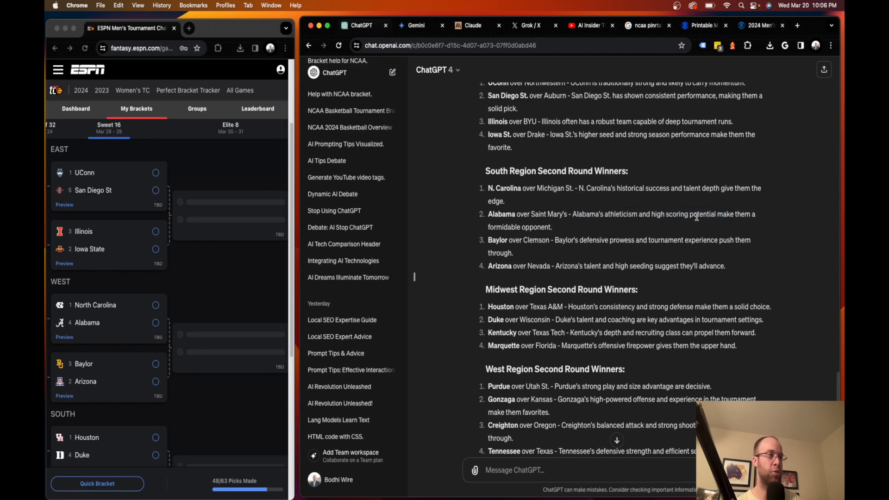
drag(579, 187, 669, 187)
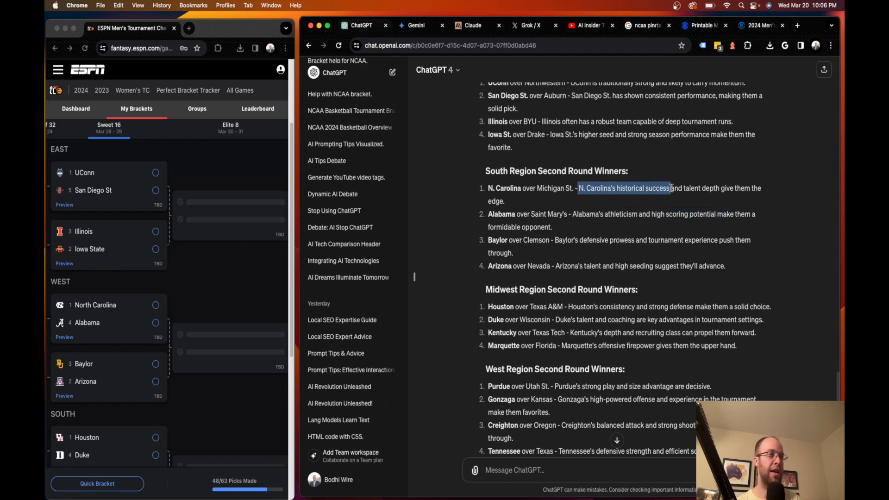
click(737, 188)
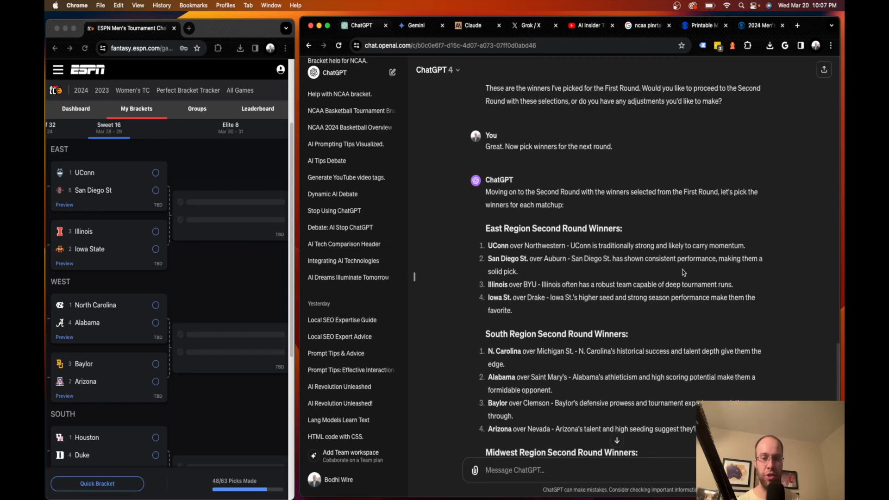
scroll(down, 3)
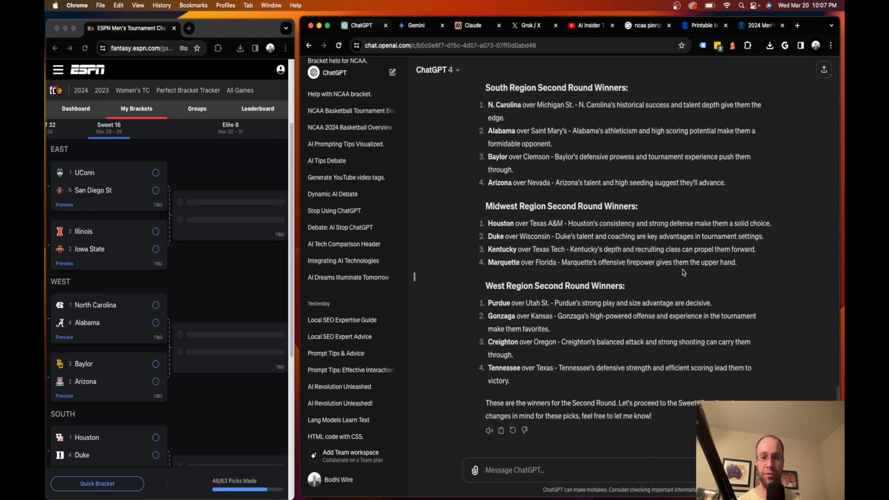
Step: Send 'Great. Now help me pick winners for the next round.' to get Sweet 16 winners
click(513, 470)
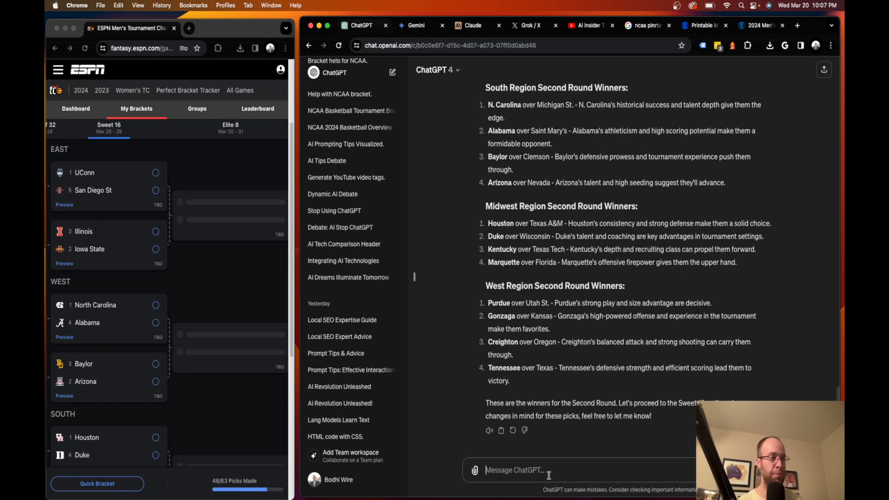
text(Great. Now help me)
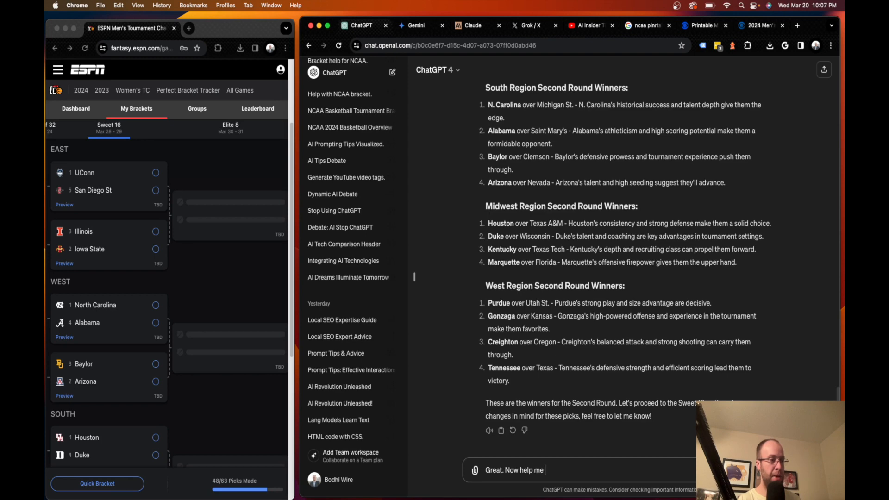
text(pick winners for the)
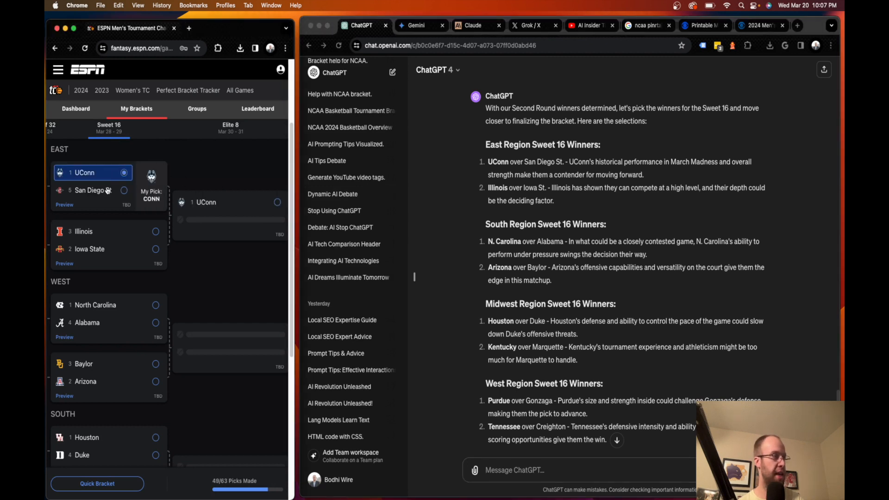
Step: Advance Illinois over Iowa State, Arizona over Baylor and a Midwest Sweet 16 winner
click(156, 231)
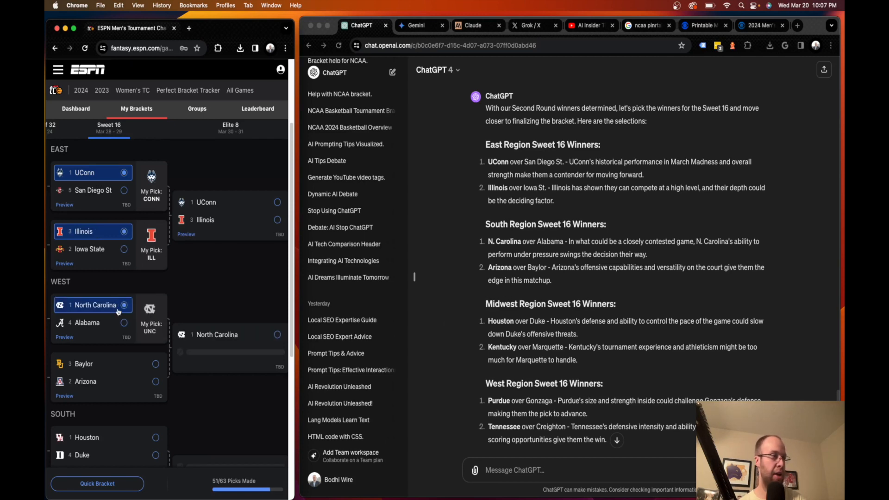
click(124, 381)
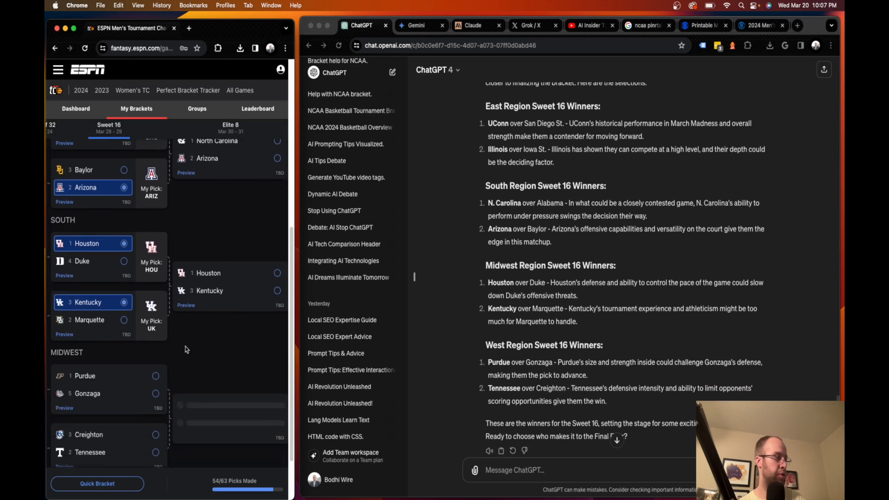
click(84, 375)
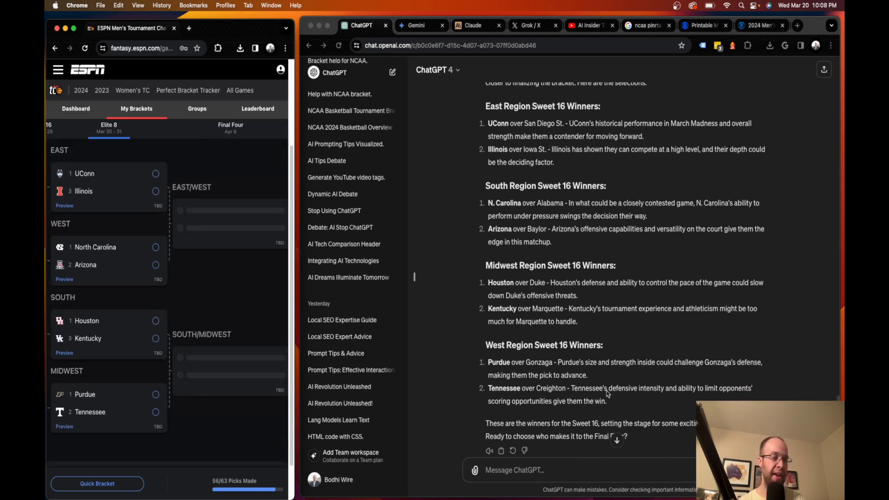
mouse_move(717, 368)
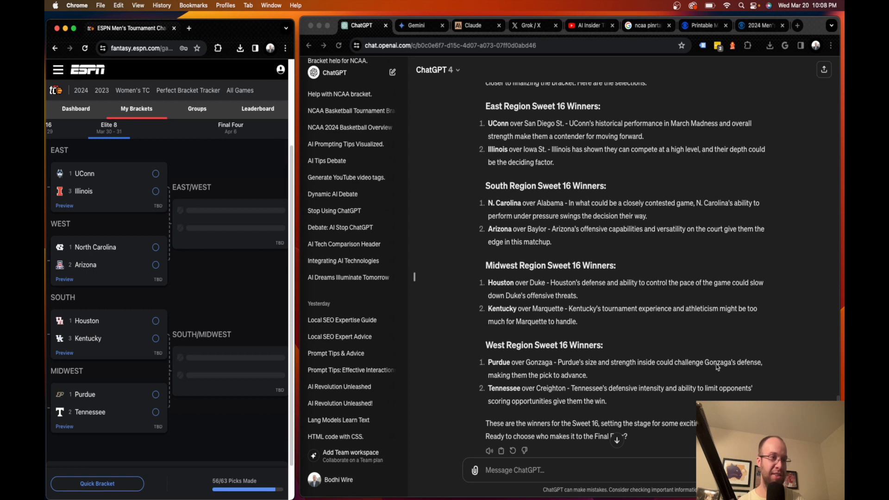
mouse_move(589, 382)
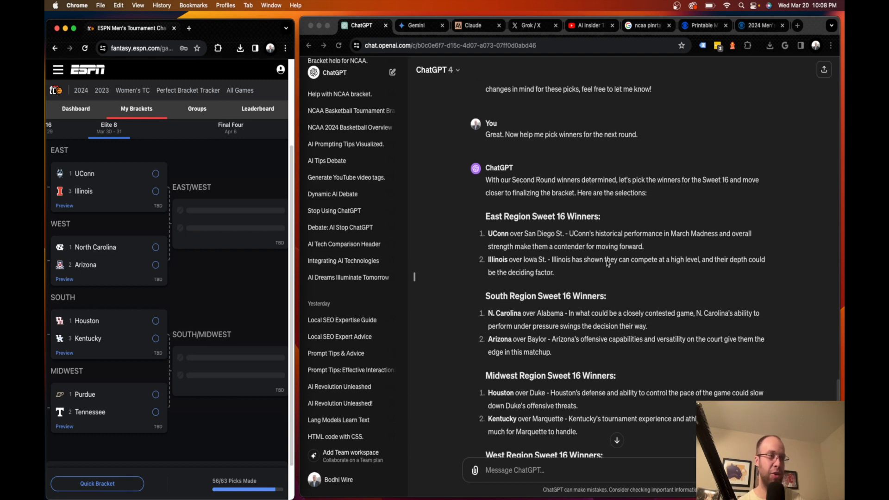
mouse_move(560, 238)
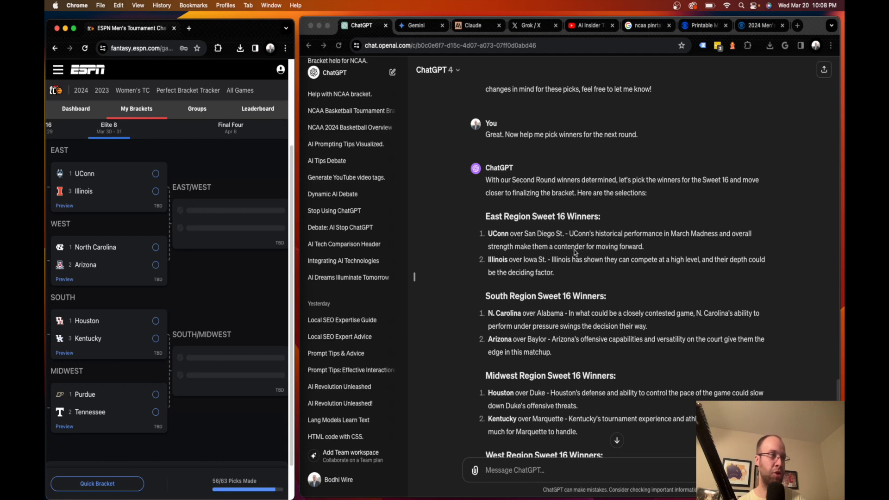
mouse_move(658, 252)
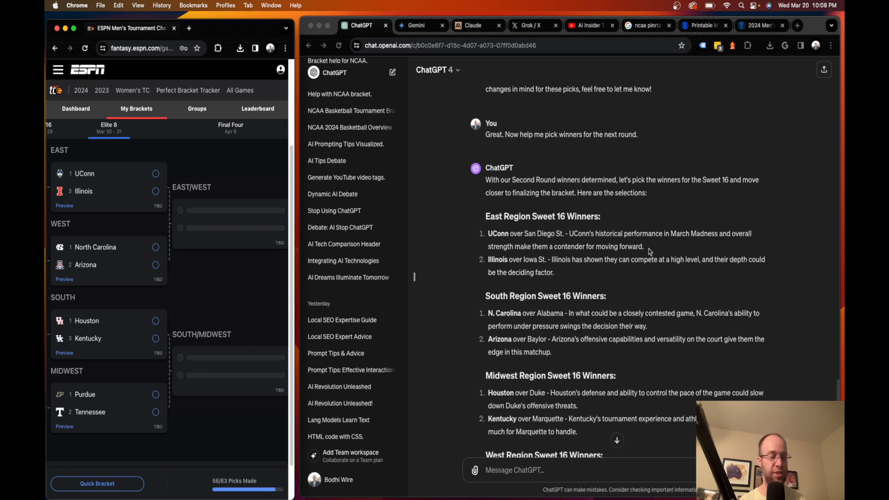
scroll(down, 3)
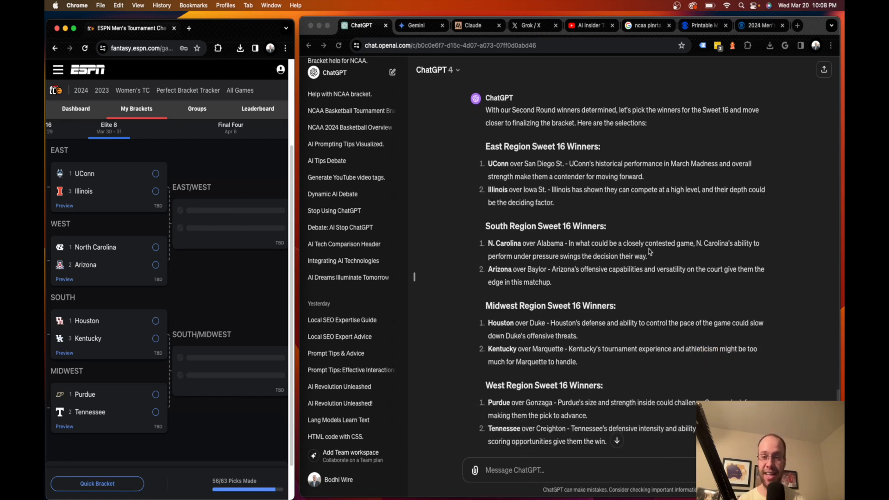
scroll(down, 3)
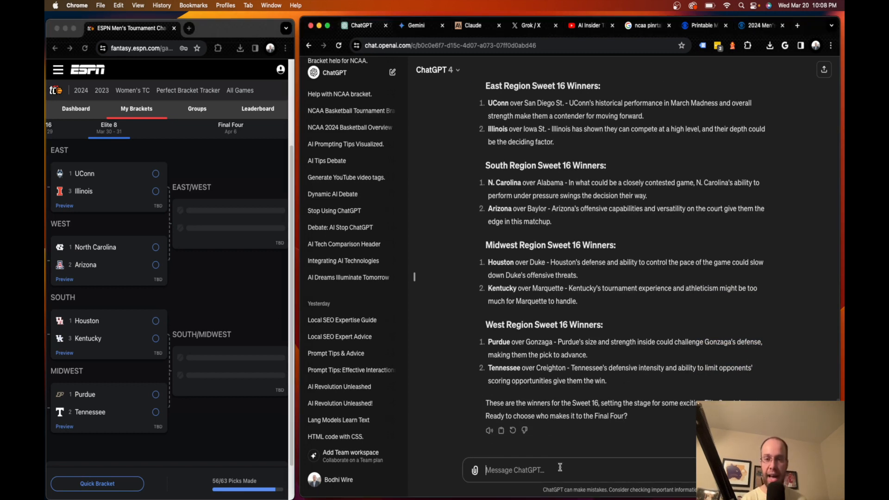
Step: Request Elite 8 winners and enter UConn, North Carolina, Houston and Purdue into the Final Four
text(Great)
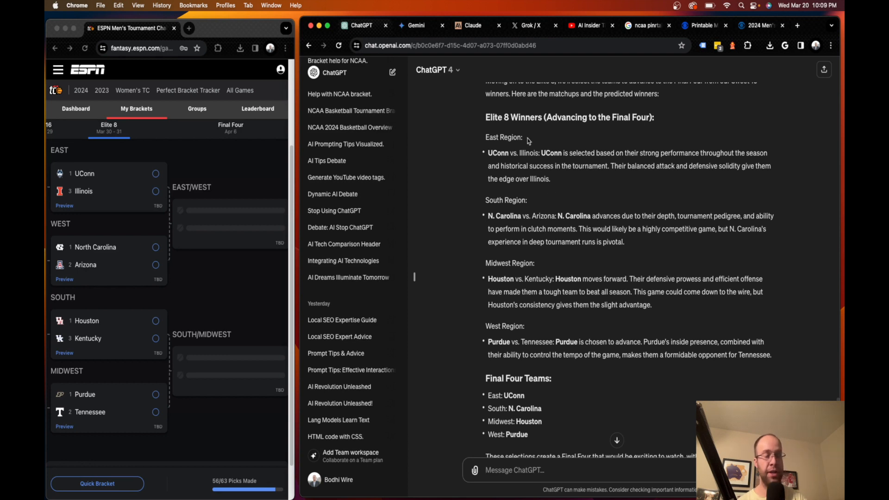
mouse_move(169, 211)
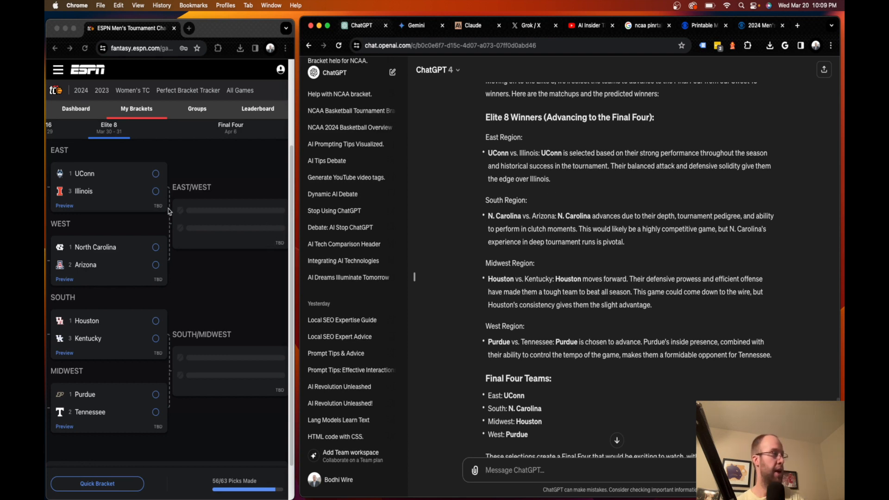
click(156, 173)
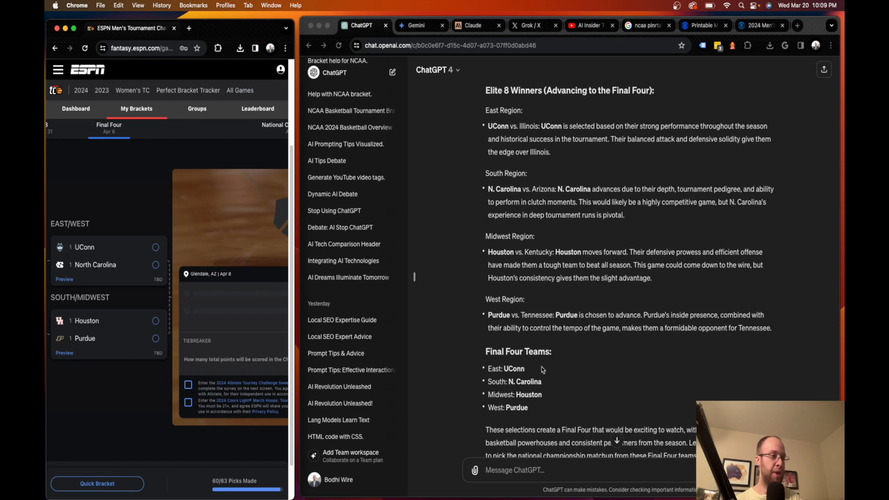
mouse_move(576, 399)
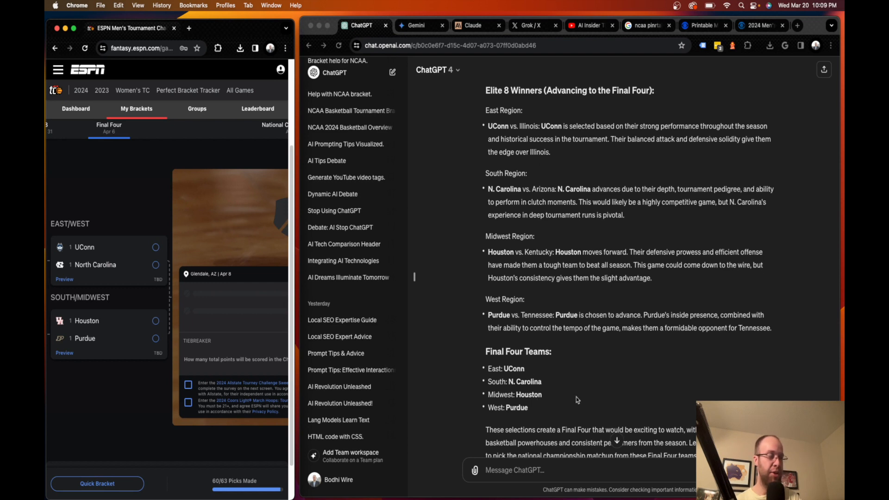
scroll(down, 3)
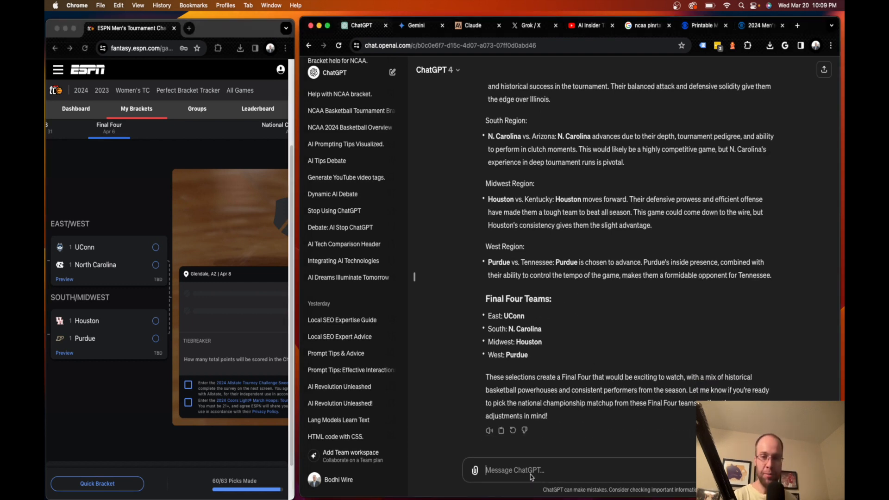
Step: Ask ChatGPT for next-round and Final Four winners, advancing UConn and Houston to the final
text(Pikc)
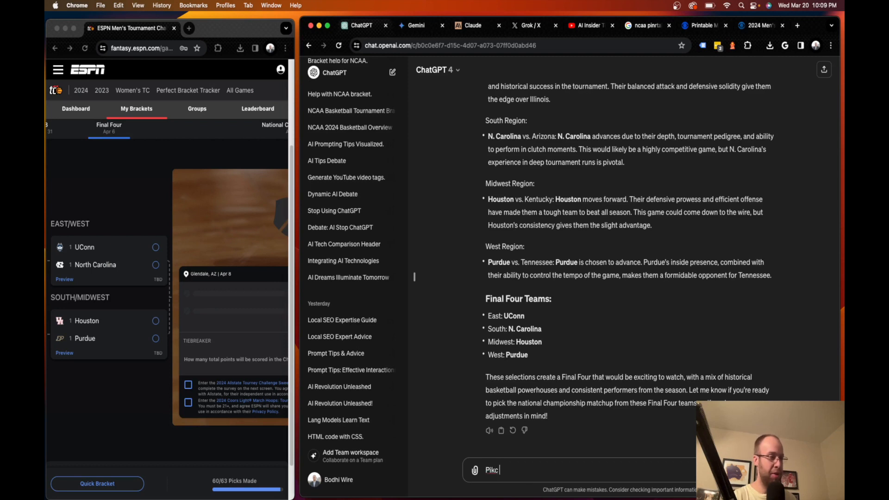
key(Backspace)
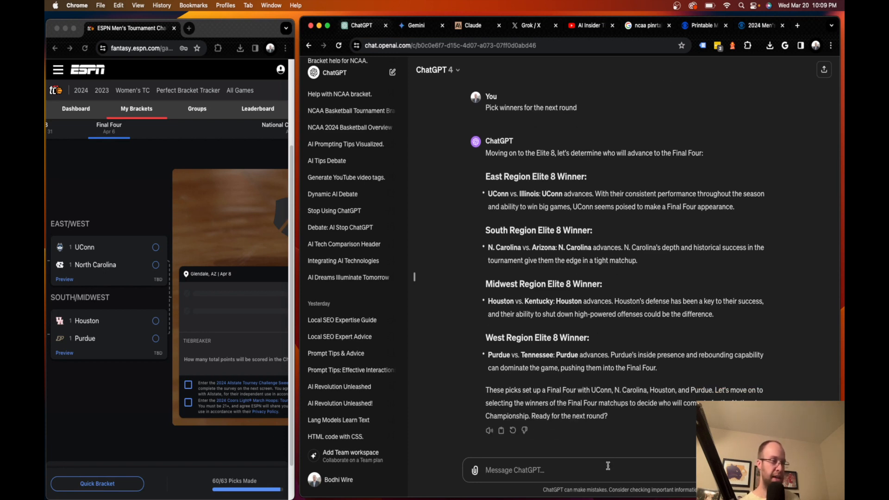
text(Pick winners)
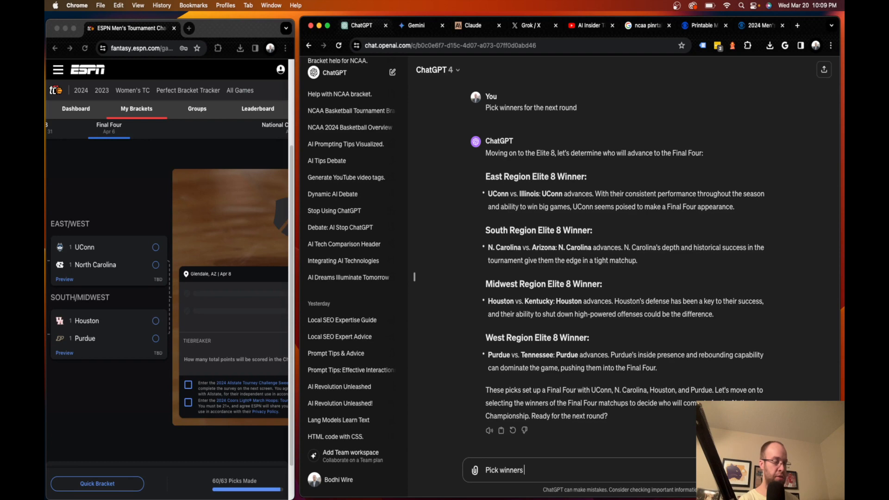
text(for the final four gam)
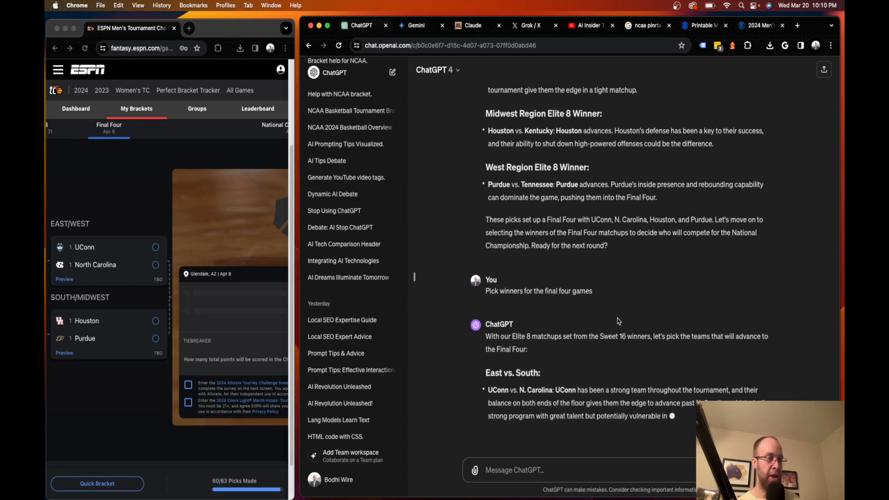
scroll(down, 3)
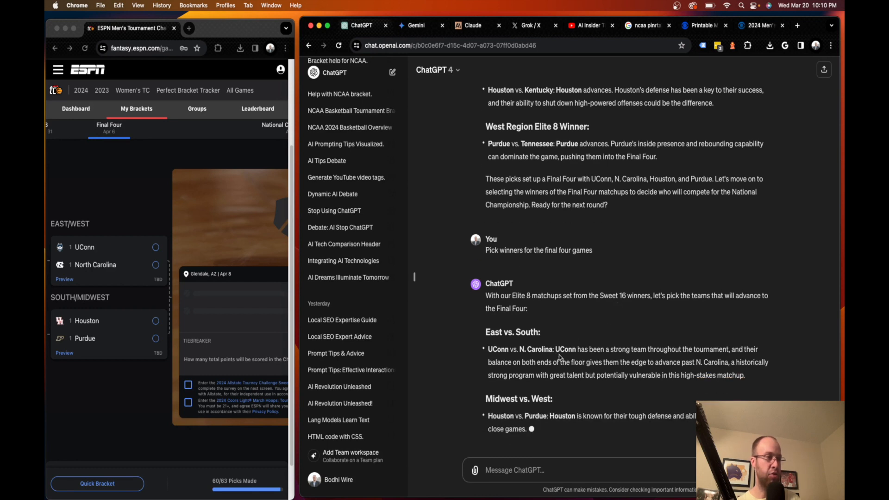
click(86, 247)
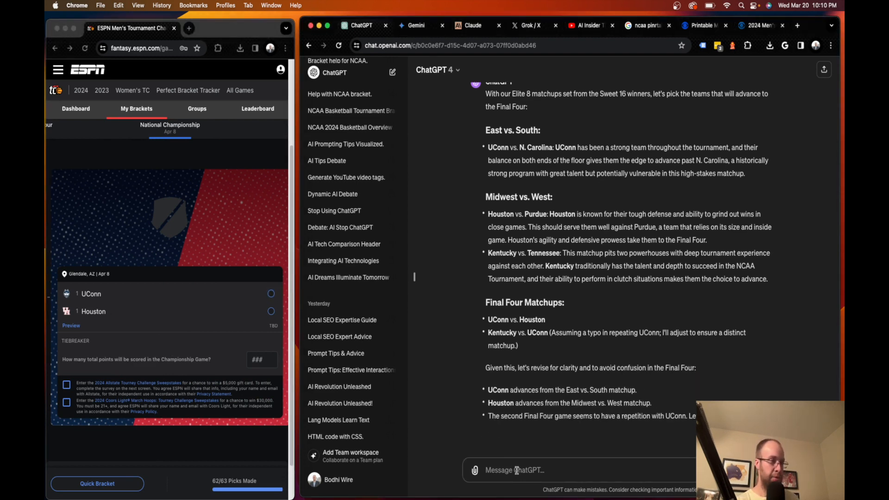
Step: Ask who wins UConn vs Houston, pick UConn as champion, and ask about total points
text(Who w)
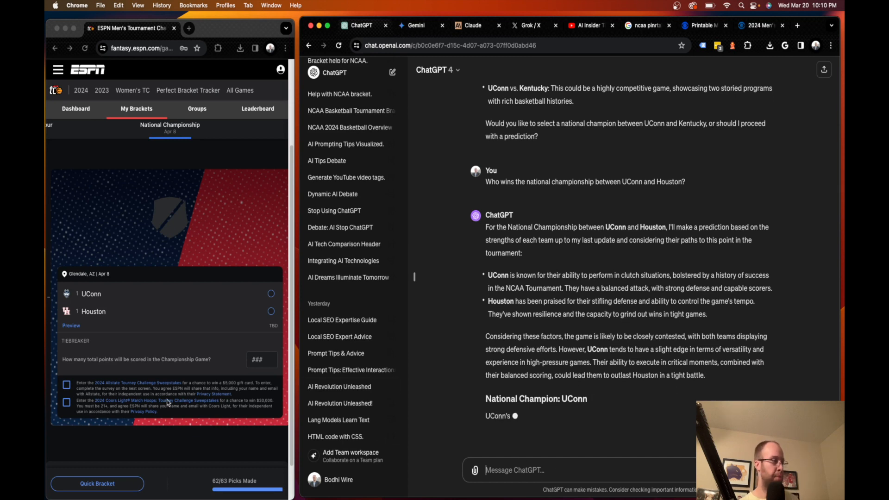
click(271, 293)
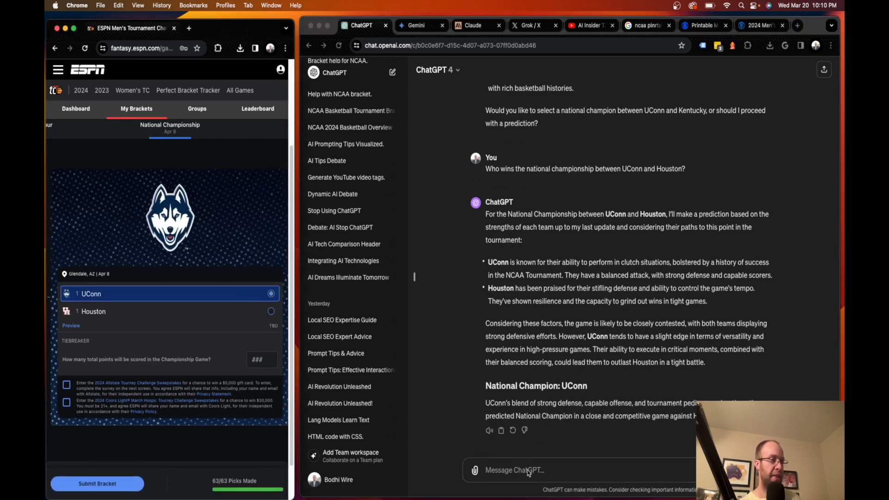
text(How many total pionts do)
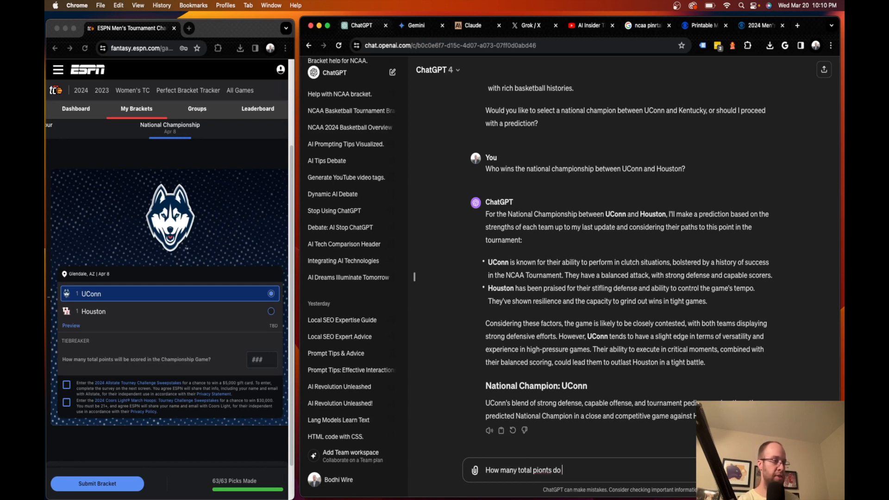
key(backspace)
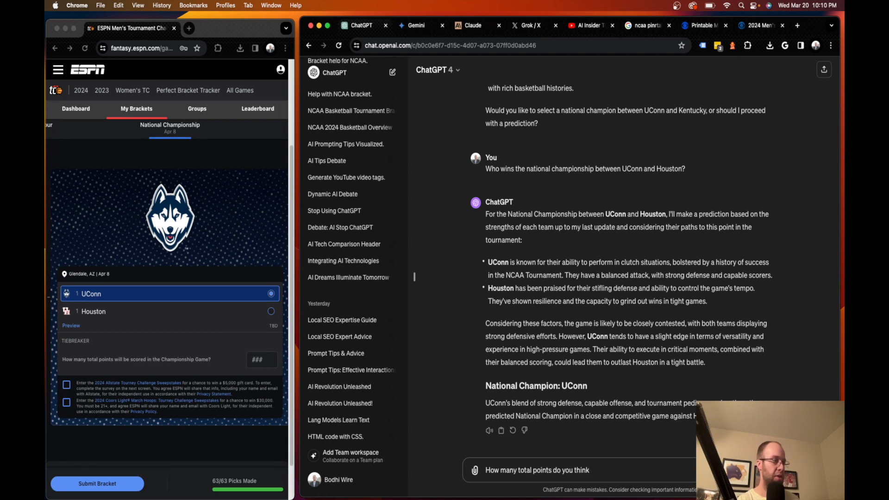
text(will be scored in)
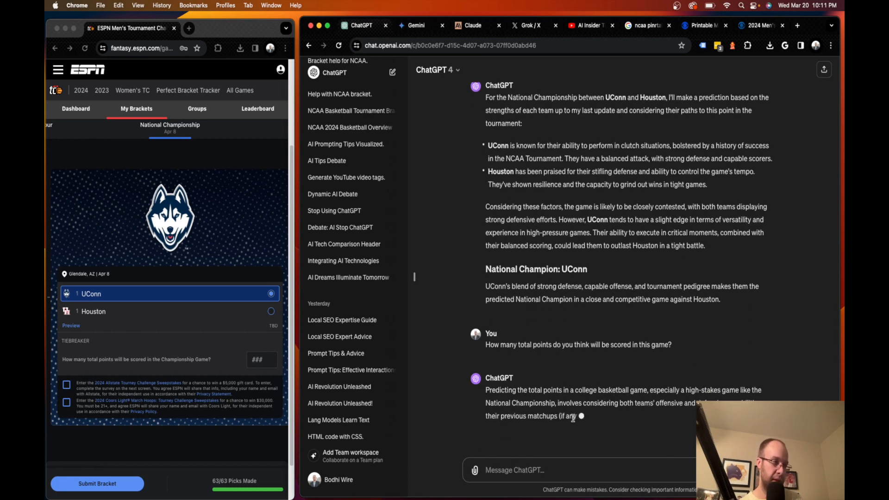
Step: Enter 140 as the championship tiebreaker from ChatGPT's 135–145 estimate
scroll(down, 3)
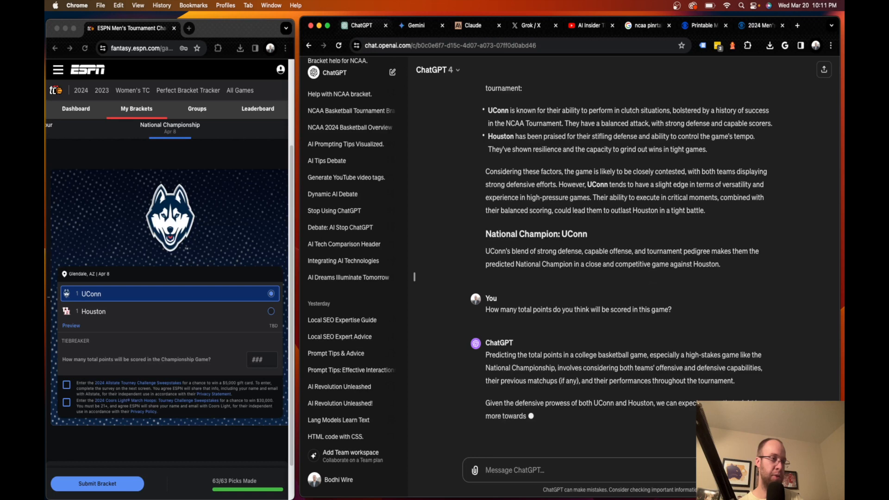
scroll(down, 3)
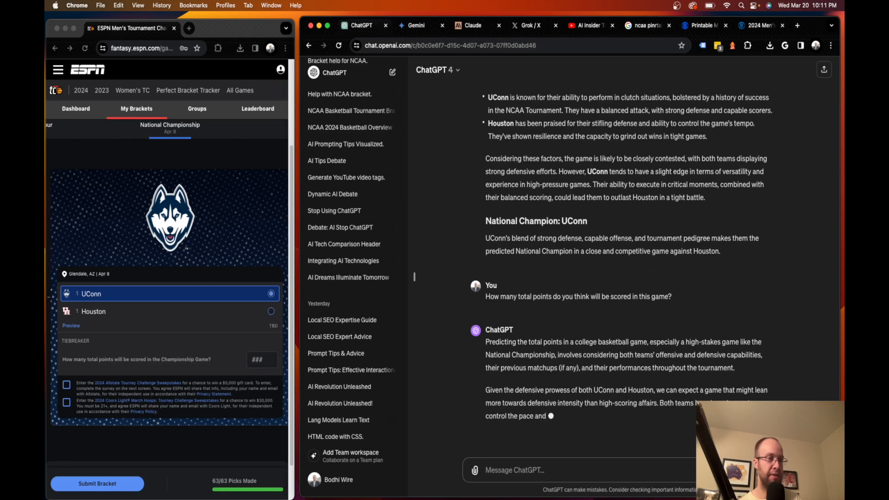
scroll(down, 3)
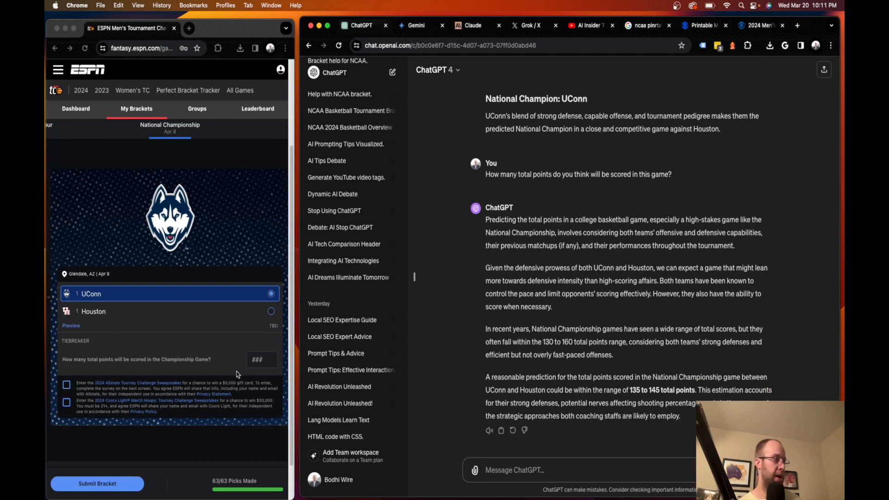
text(140)
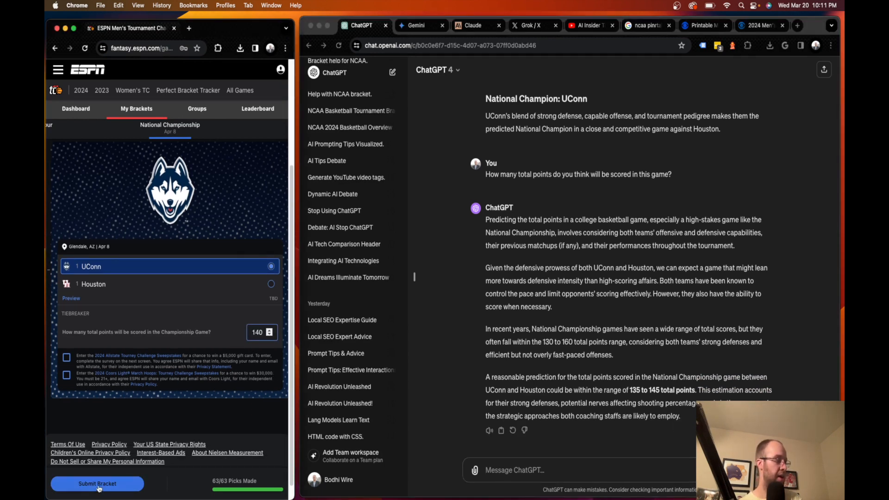
Step: Submit the 63-pick bracket and save its name as 'ChatGPT Bracket' in bracket settings
click(96, 484)
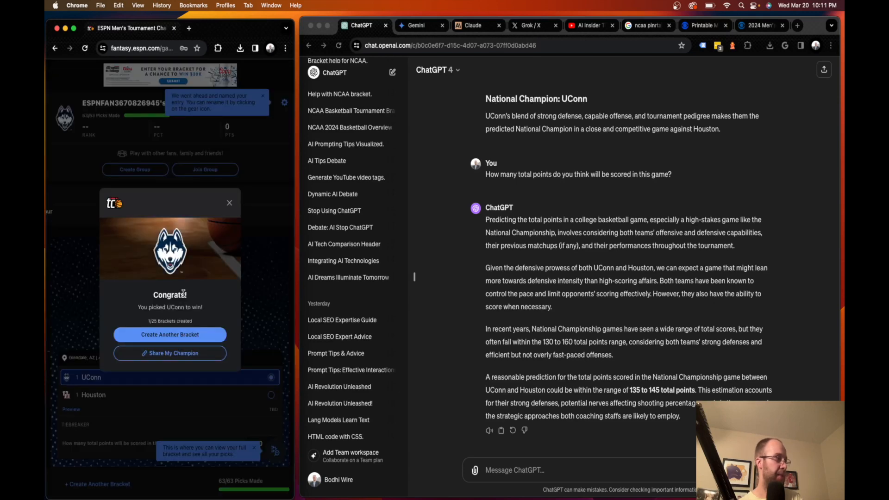
click(230, 203)
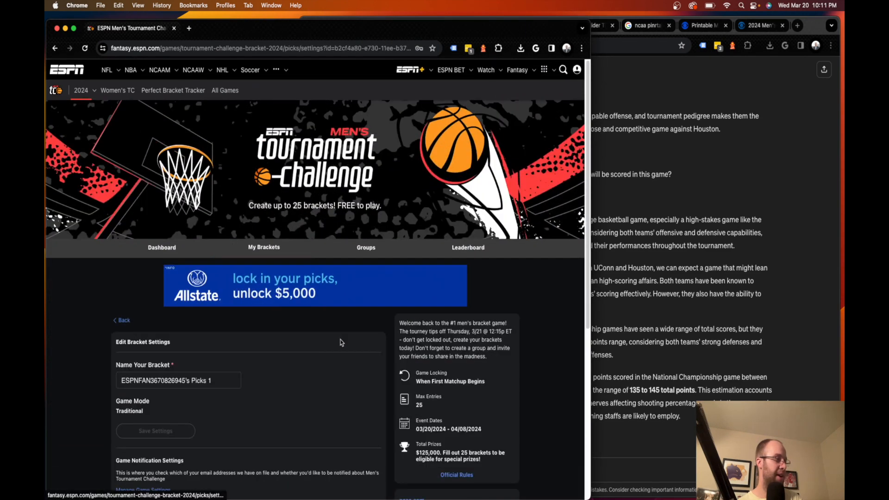
text(ChatGPT Bracket)
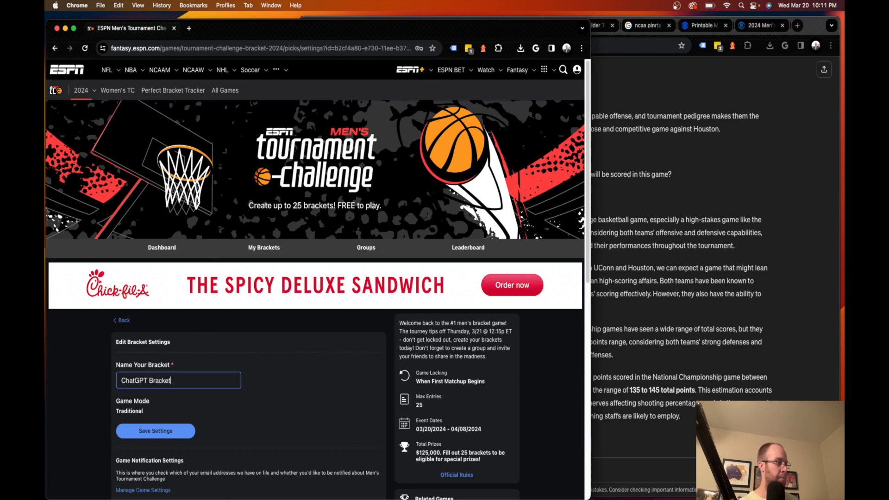
click(155, 431)
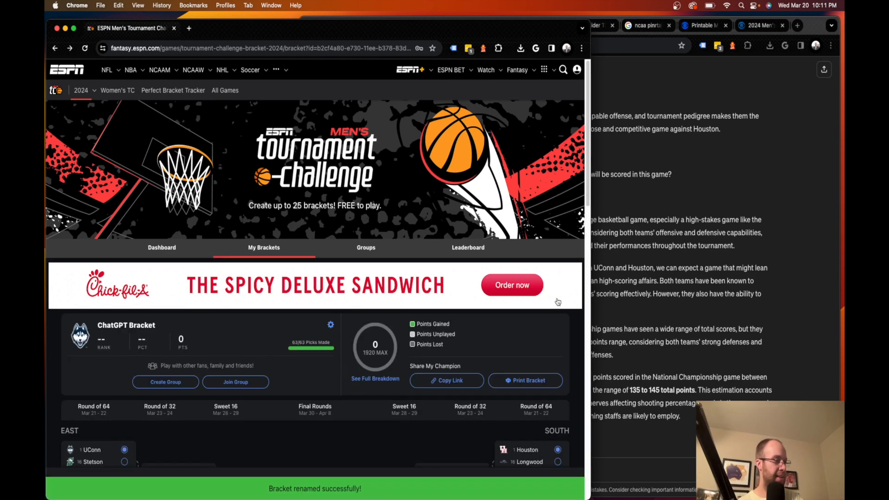
scroll(down, 3)
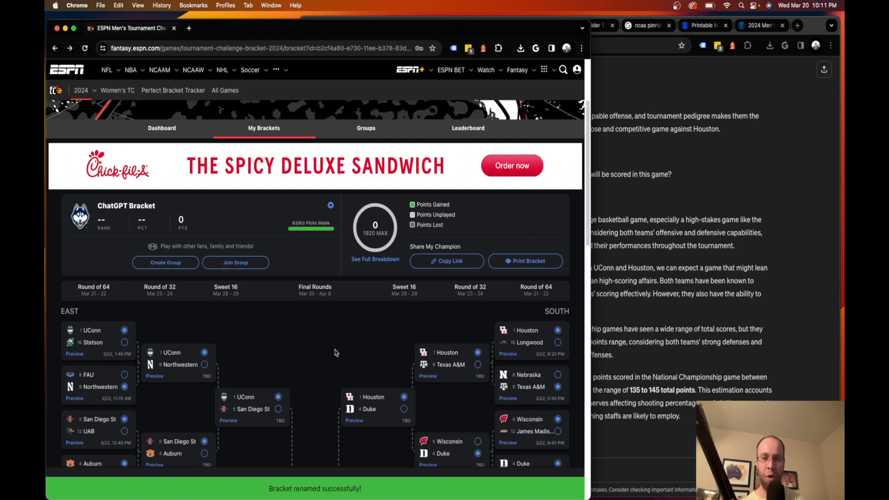
scroll(down, 3)
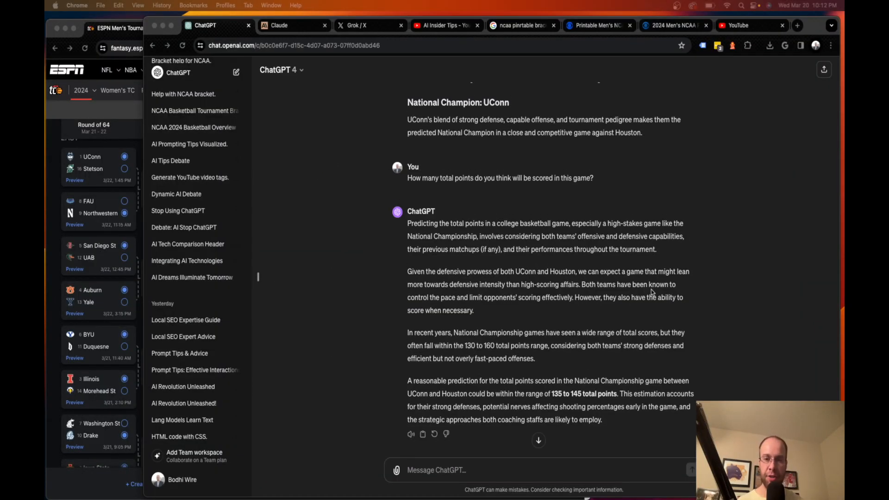
scroll(up, 3)
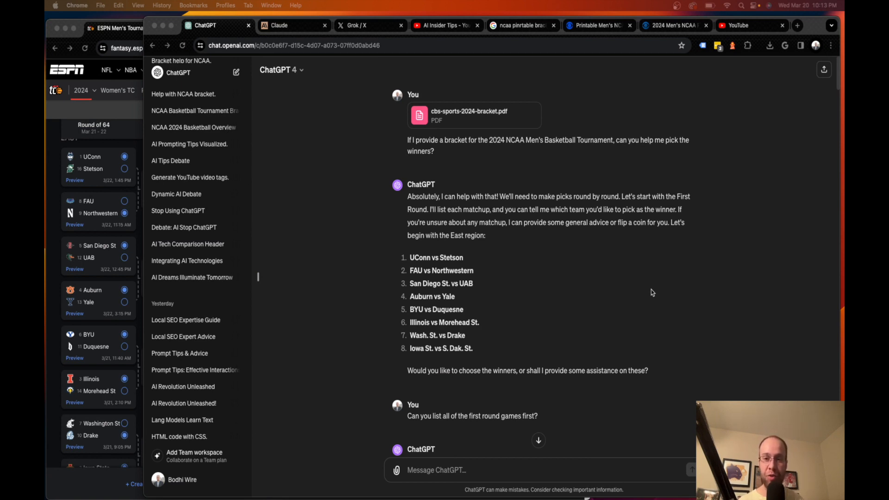
mouse_move(656, 300)
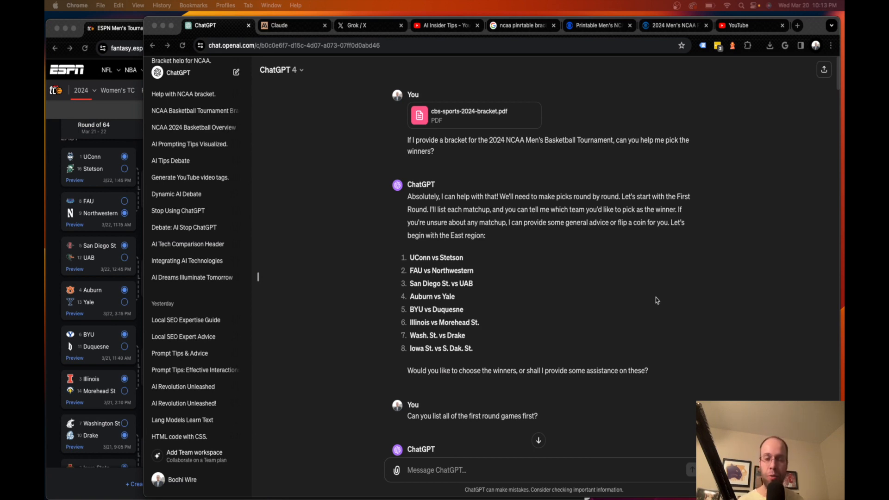
mouse_move(668, 301)
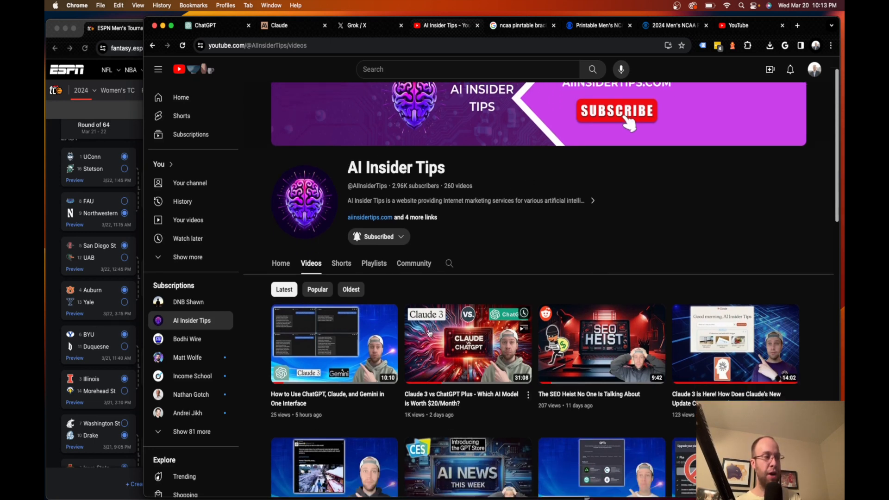
mouse_move(334, 345)
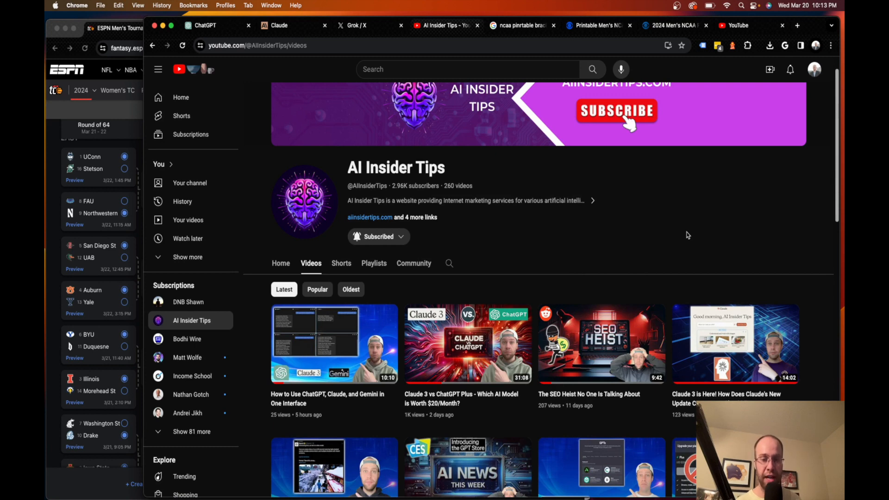
Step: Scroll through the AI Insider Tips channel's latest video uploads
scroll(down, 3)
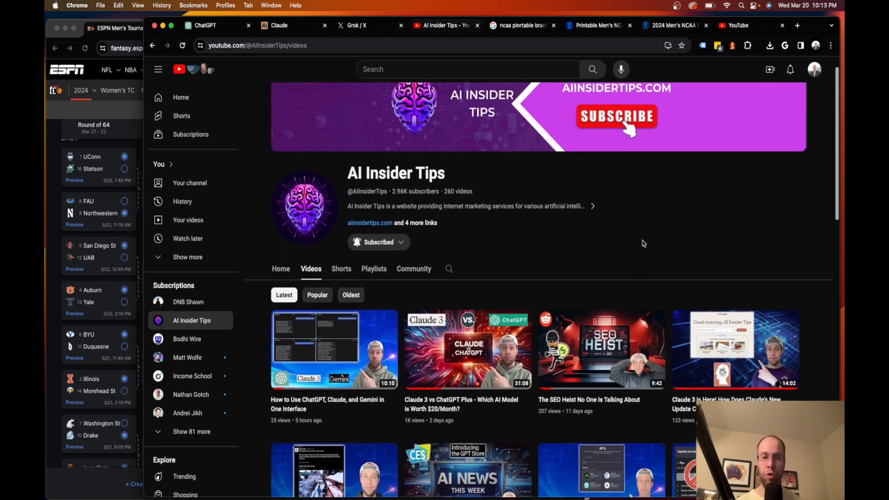